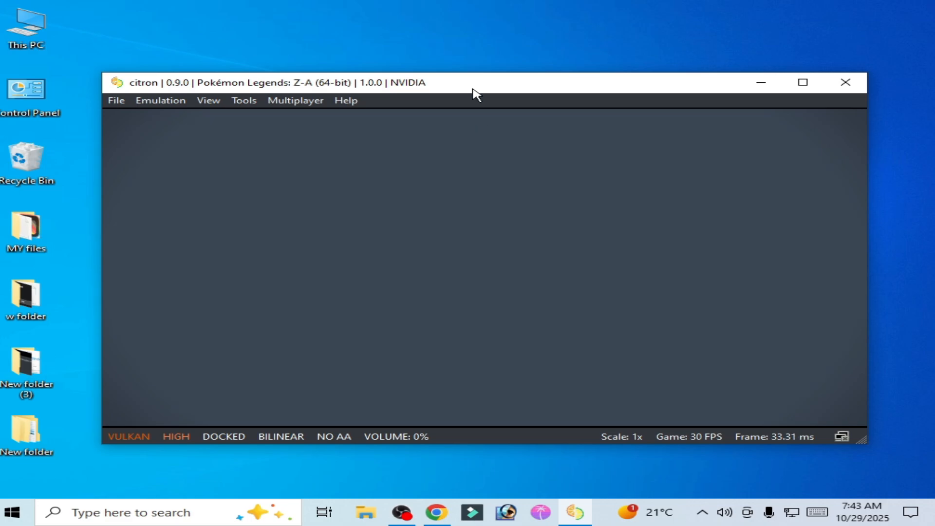
# Stop the running Pokémon Legends: Z-A via Emulation > Stop, returning to the game list.
pyautogui.click(160, 100)
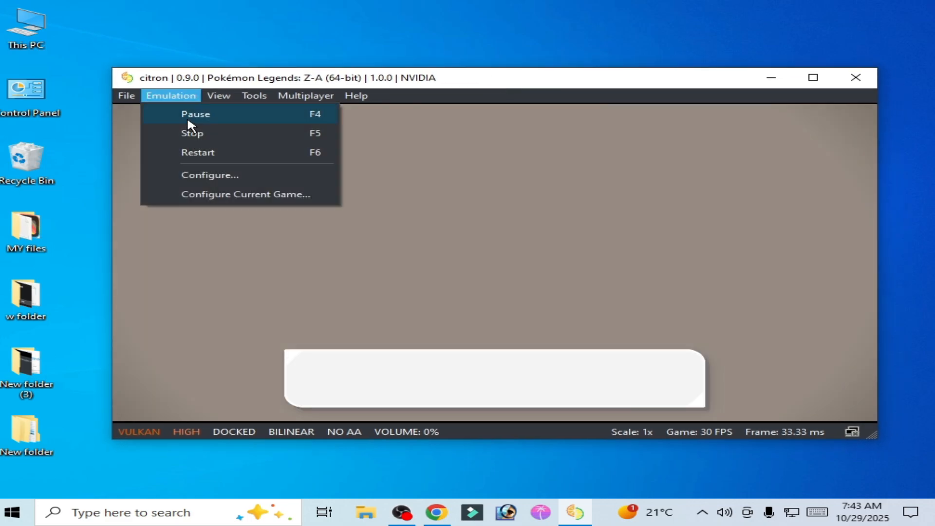
pyautogui.click(192, 133)
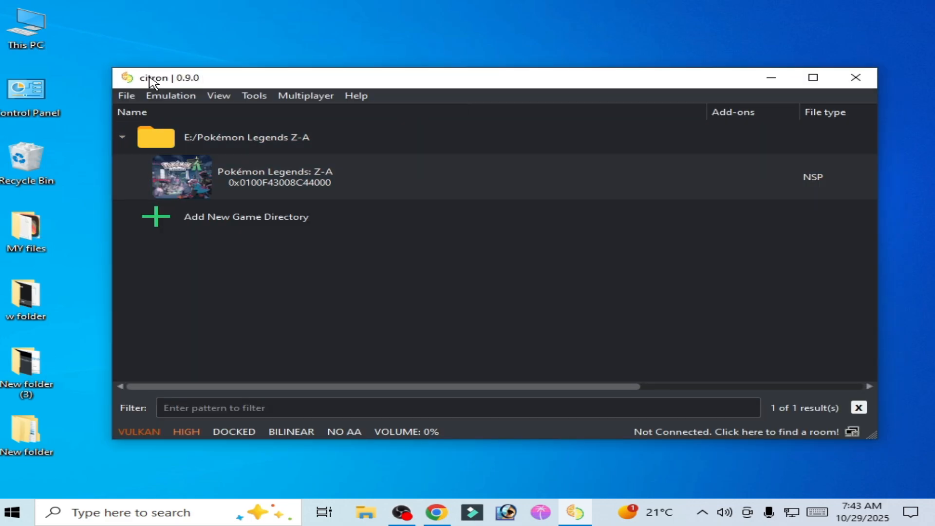
pyautogui.moveTo(192, 89)
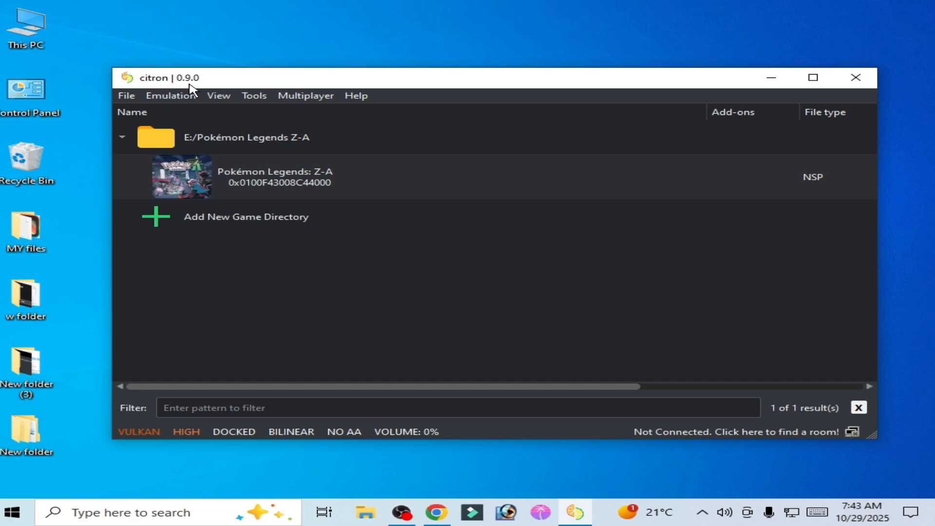
pyautogui.moveTo(190, 95)
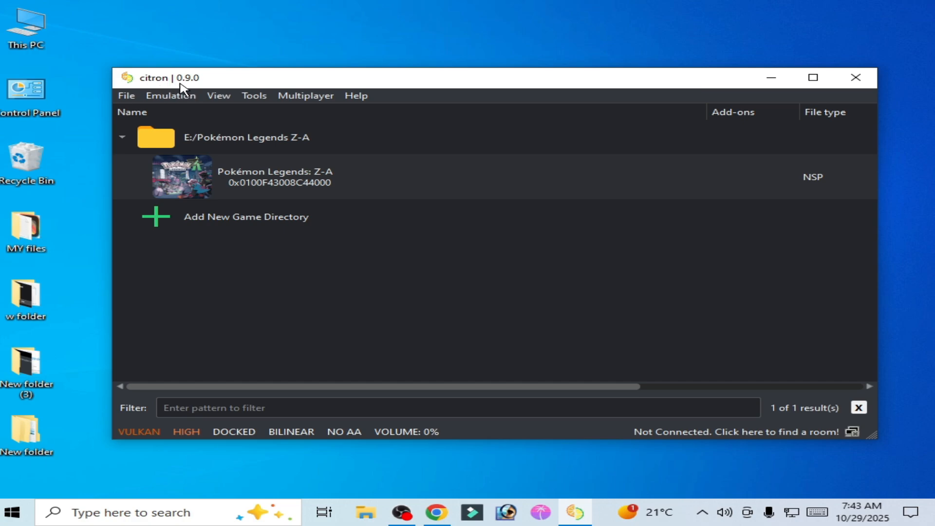
pyautogui.moveTo(198, 88)
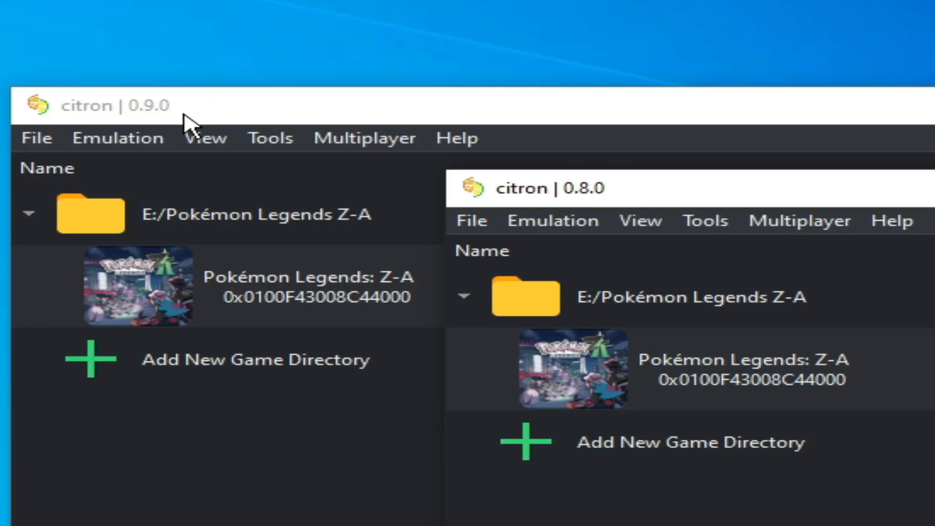
pyautogui.click(170, 95)
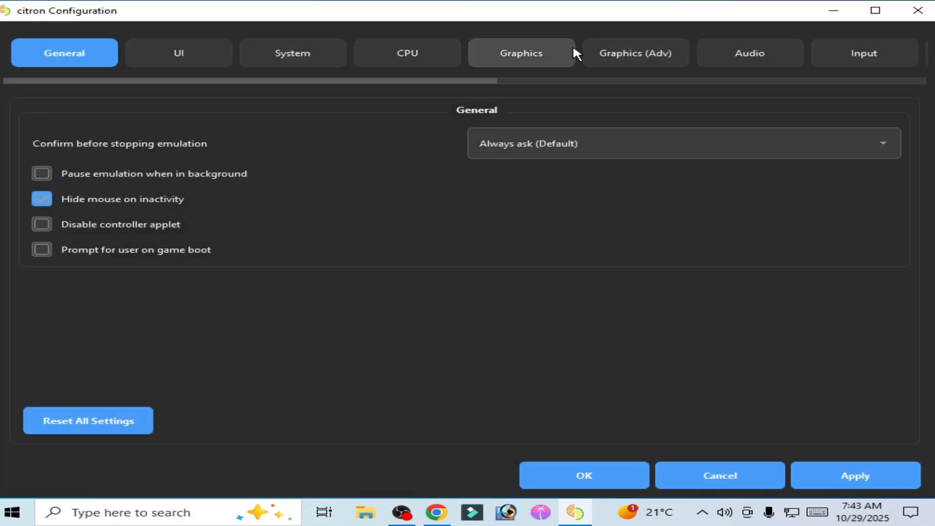
pyautogui.click(635, 53)
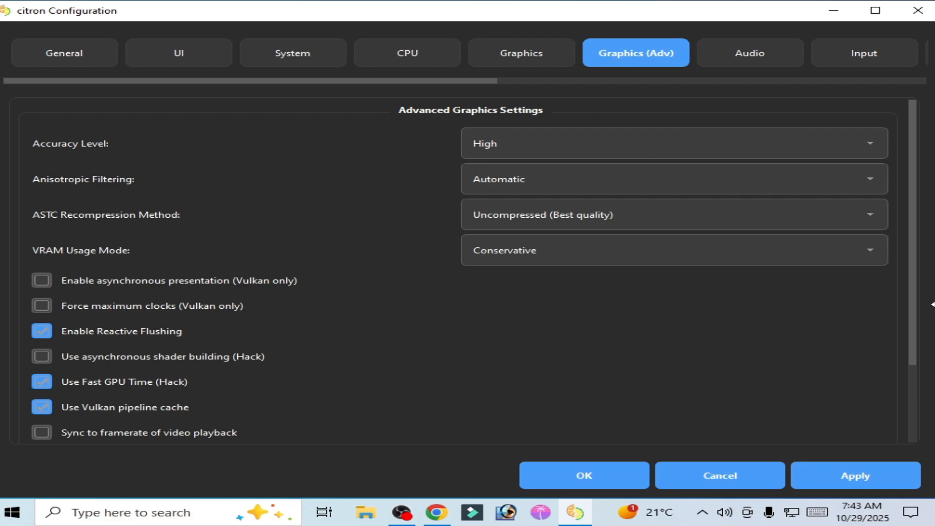
pyautogui.scroll(-3)
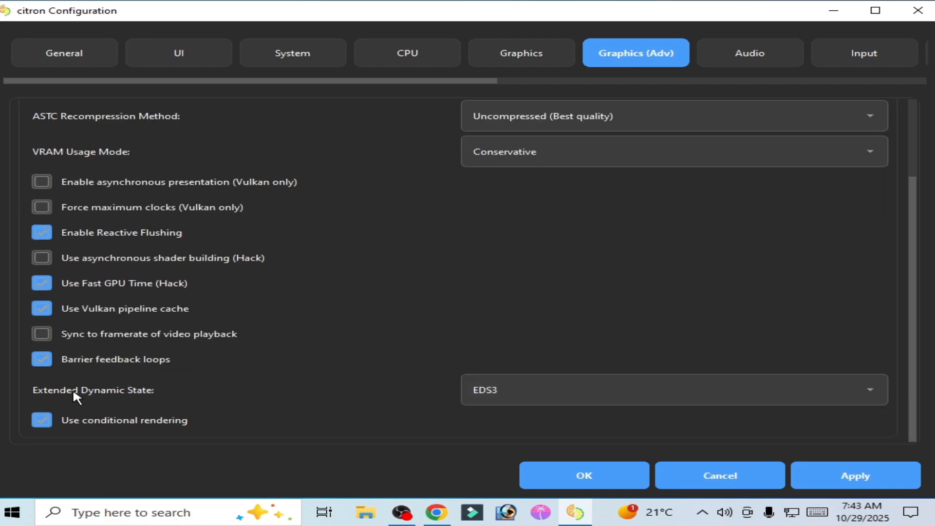
pyautogui.click(673, 390)
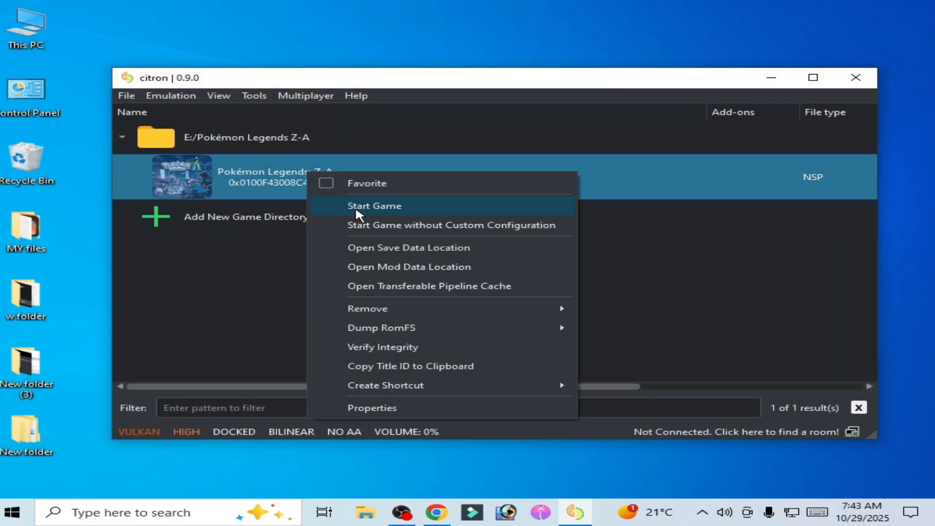
pyautogui.moveTo(400, 285)
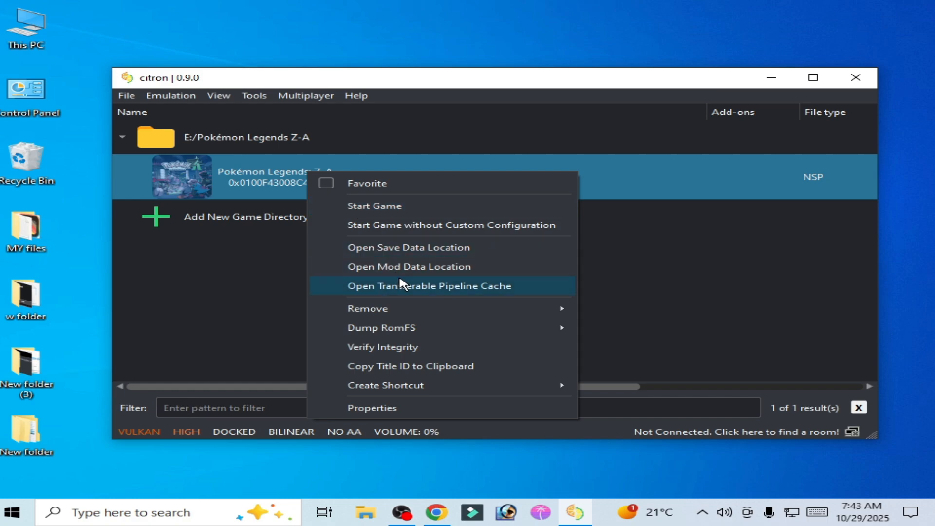
pyautogui.moveTo(367, 309)
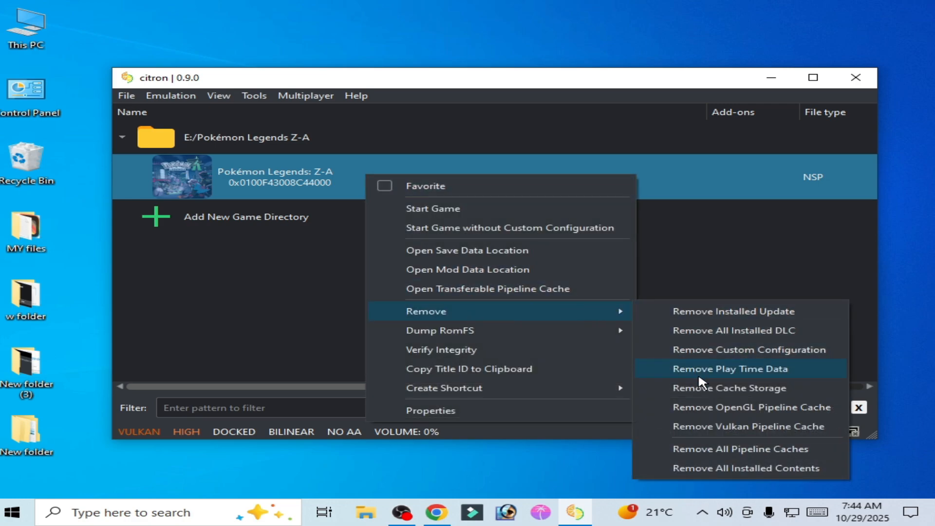
# Remove the game's pipeline caches from its Remove submenu, then reopen citron's Configuration.
pyautogui.click(728, 388)
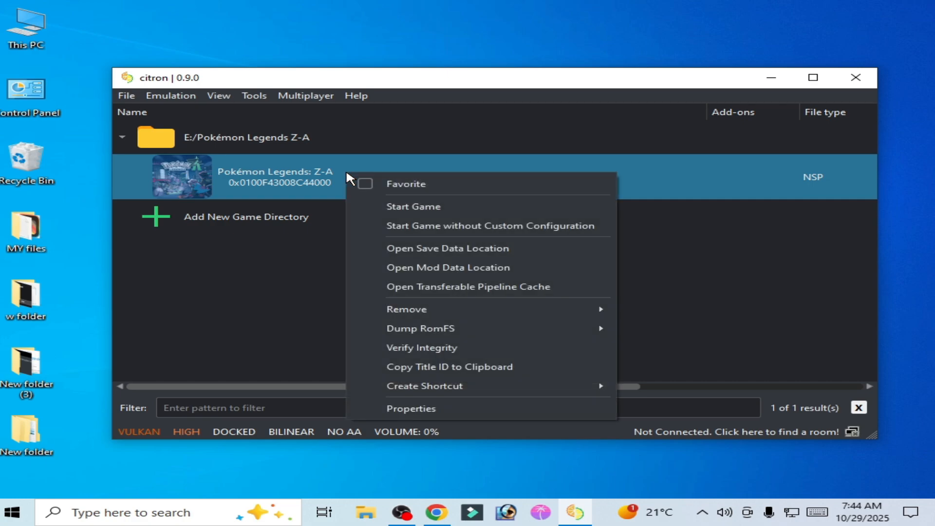
pyautogui.click(388, 301)
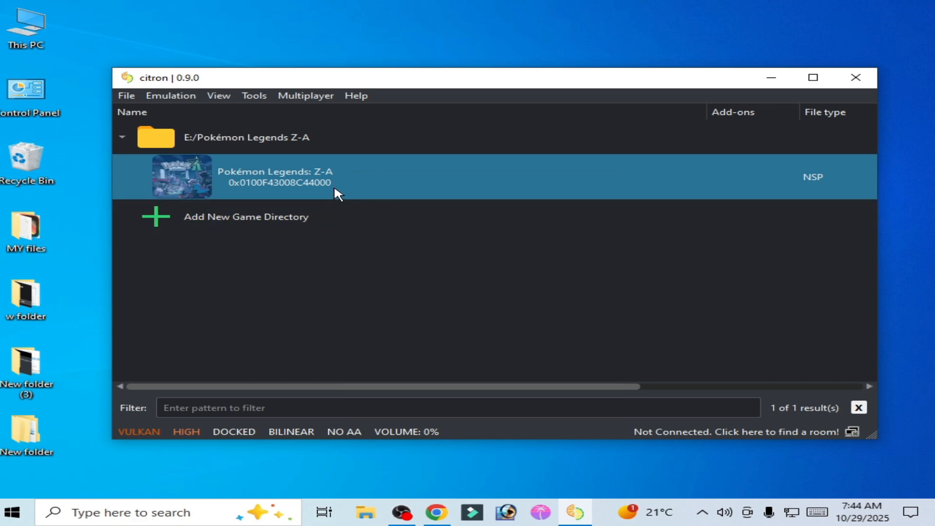
pyautogui.click(169, 96)
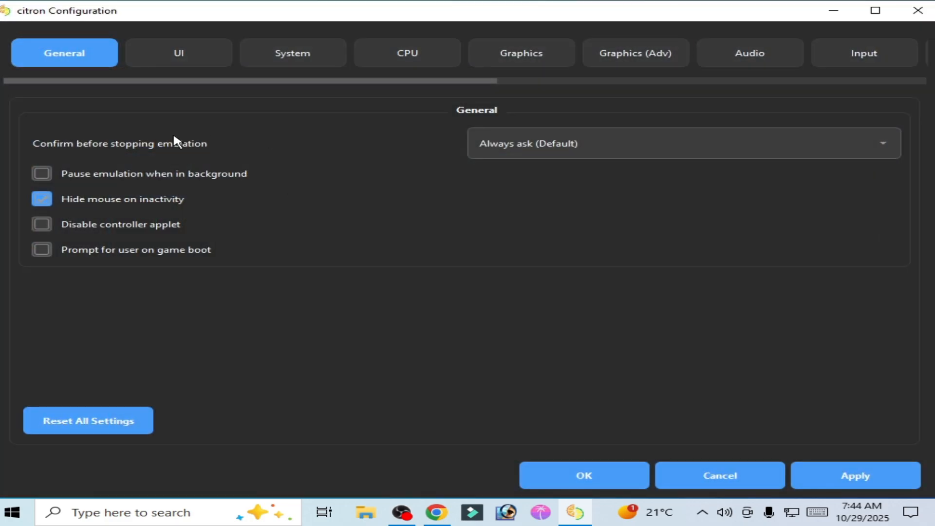
# In Graphics settings, keep the API on Vulkan and set ASTC Decoding to CPU Asynchronous.
pyautogui.click(520, 52)
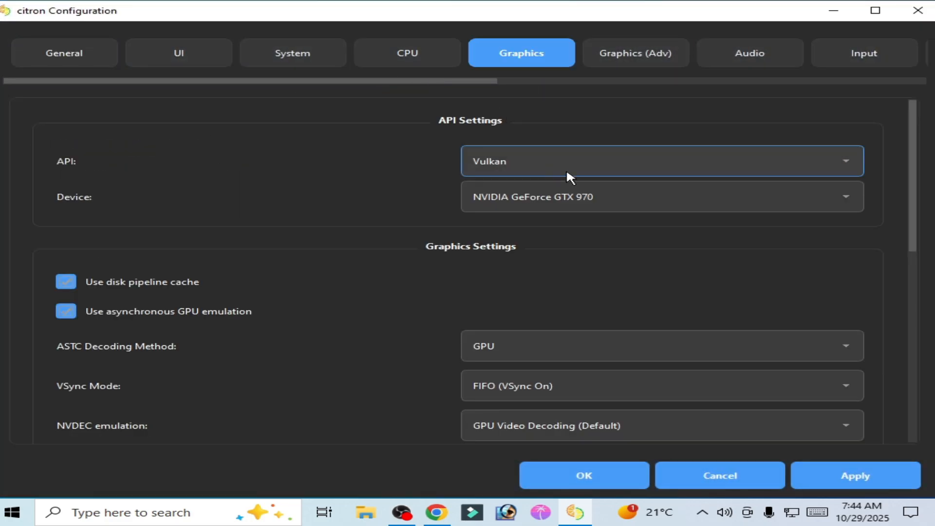
pyautogui.click(656, 160)
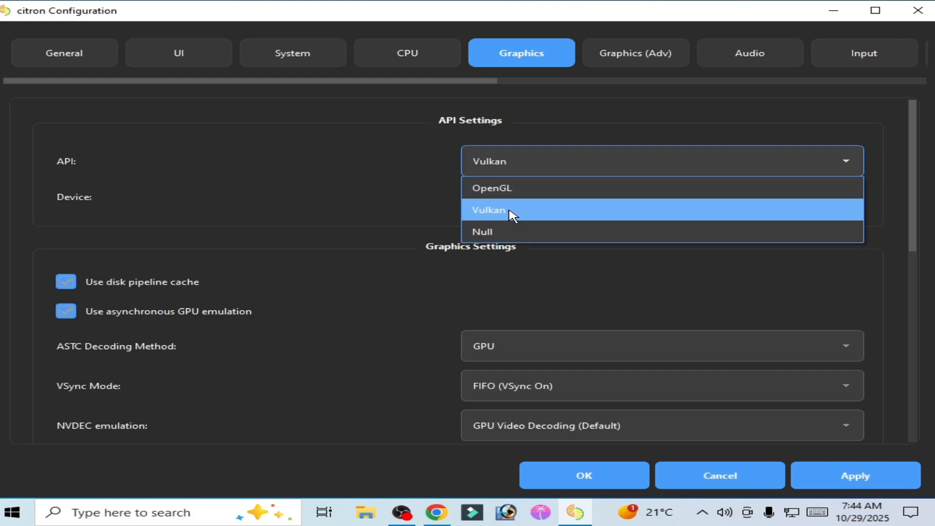
pyautogui.click(490, 188)
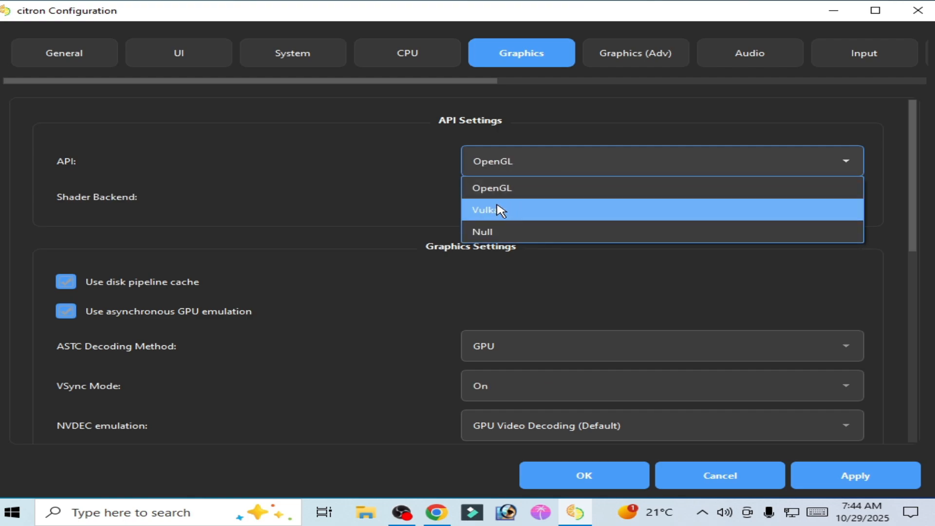
pyautogui.click(484, 210)
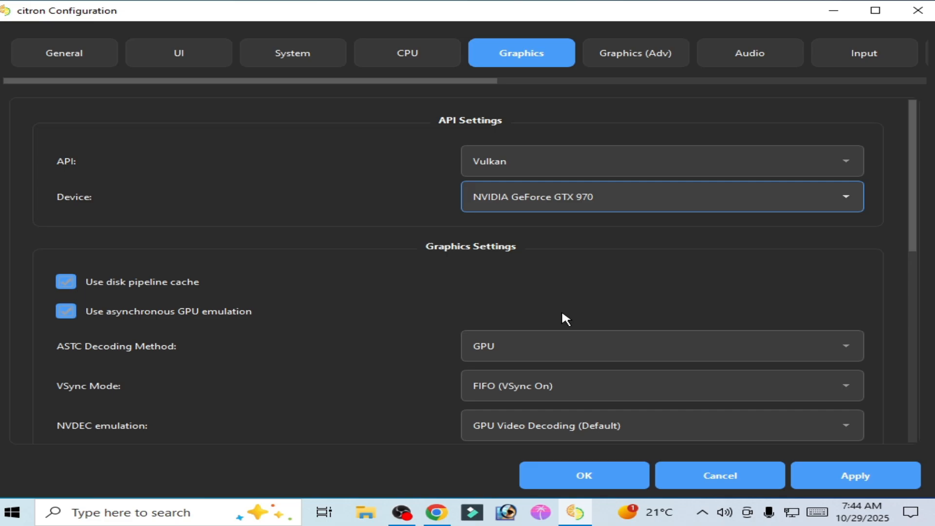
pyautogui.scroll(-3)
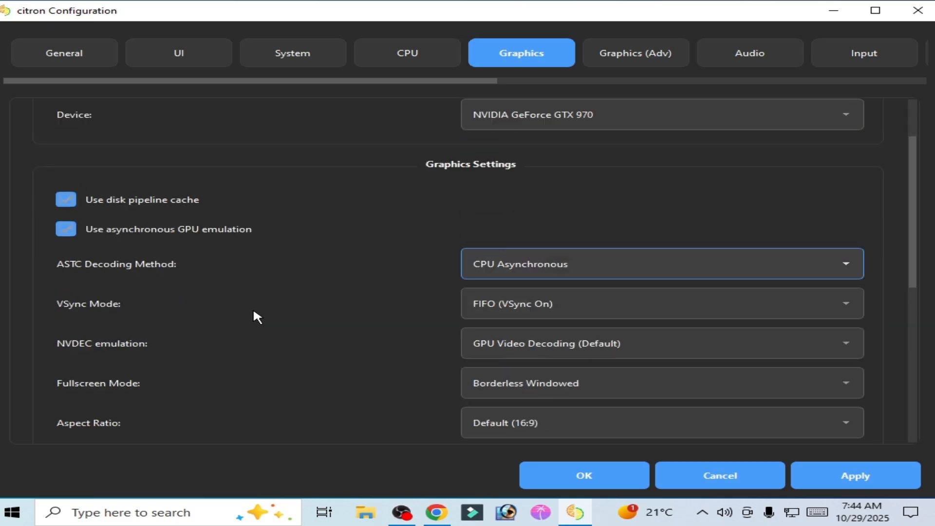
pyautogui.click(660, 420)
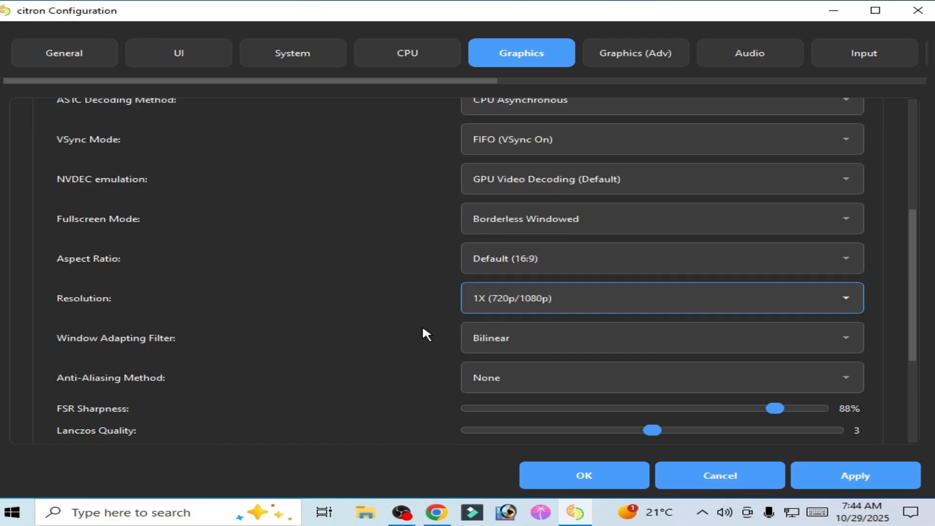
# Set Aspect Ratio to Stretch to Window and apply the graphics changes.
pyautogui.scroll(-3)
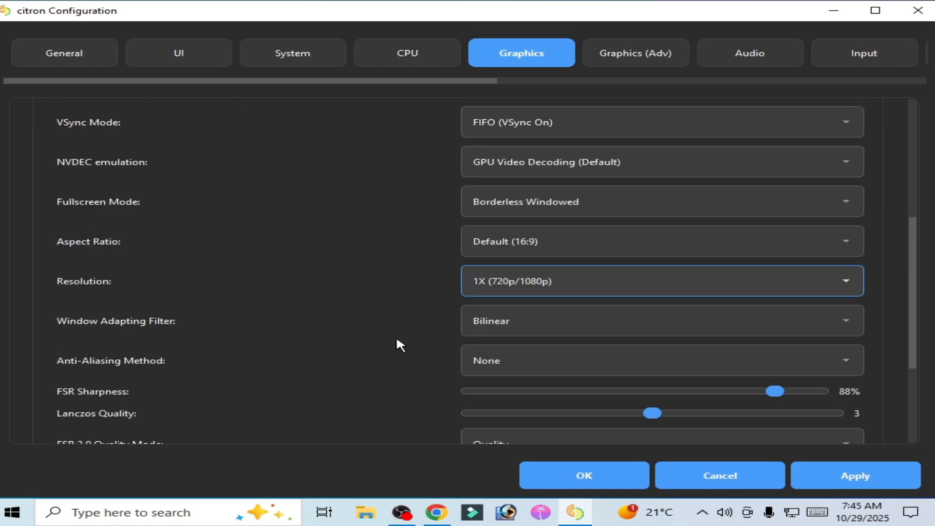
pyautogui.click(661, 364)
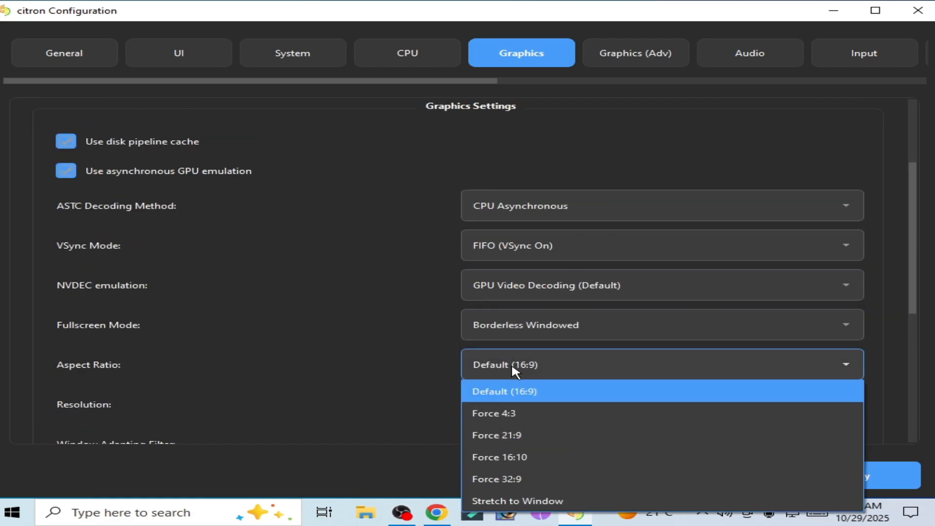
pyautogui.click(517, 500)
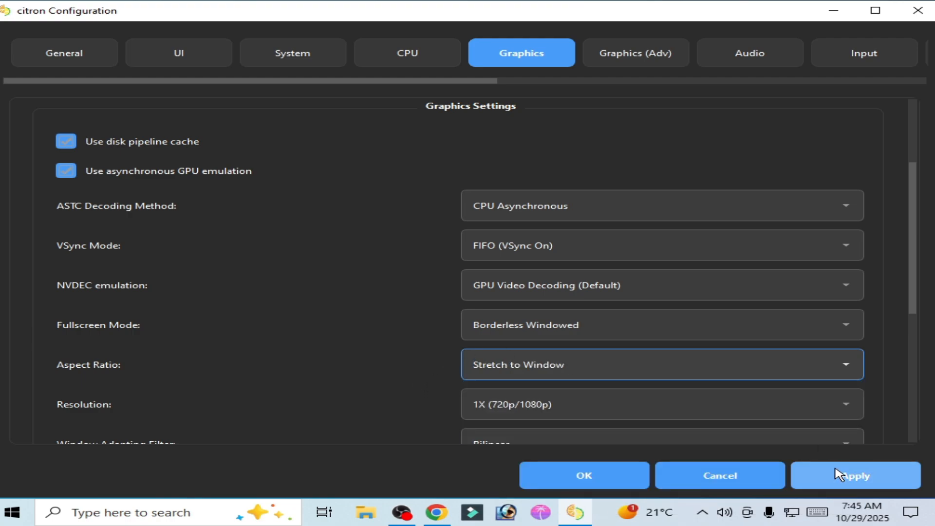
pyautogui.click(407, 53)
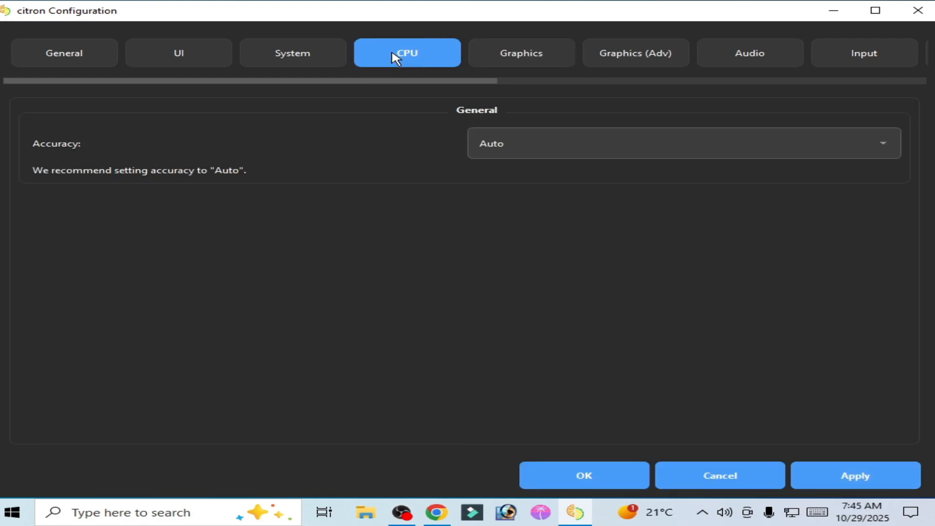
# Review CPU accuracy, then set the advanced graphics accuracy level to Normal.
pyautogui.click(682, 143)
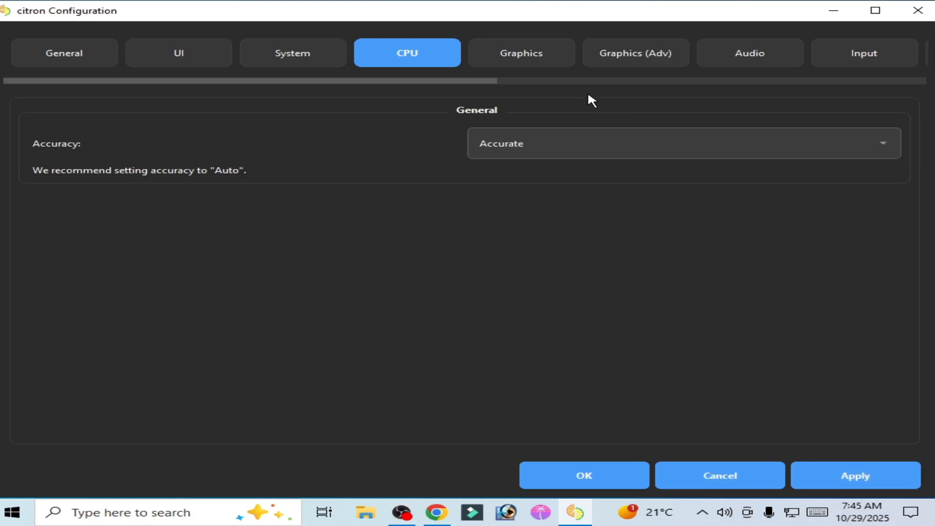
pyautogui.click(636, 53)
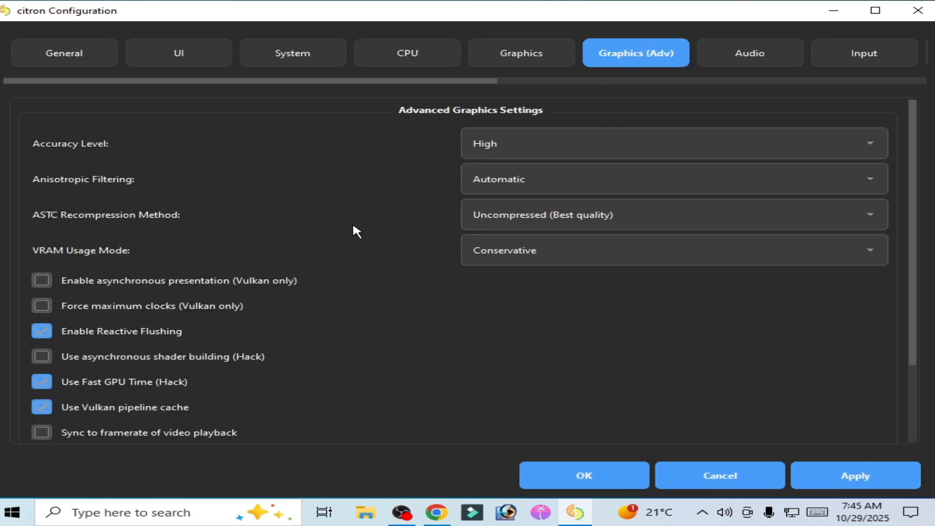
pyautogui.click(673, 142)
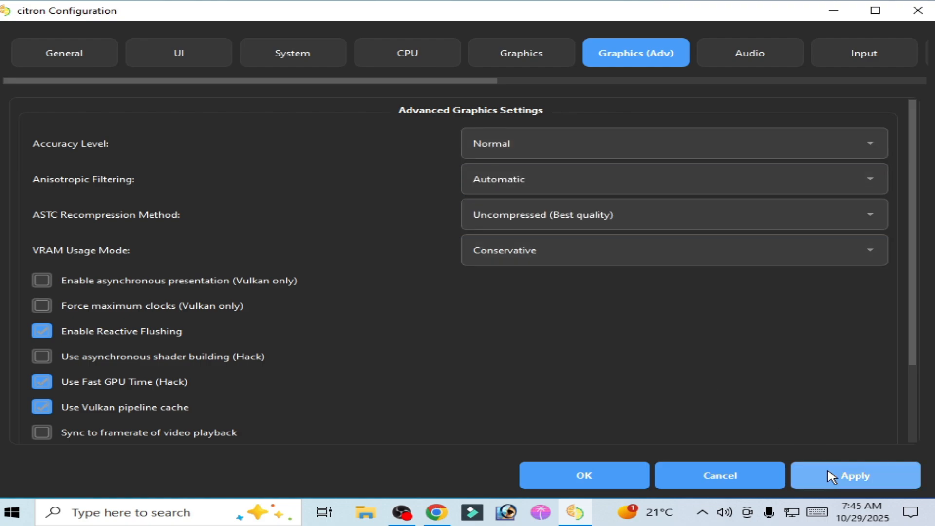
pyautogui.click(673, 214)
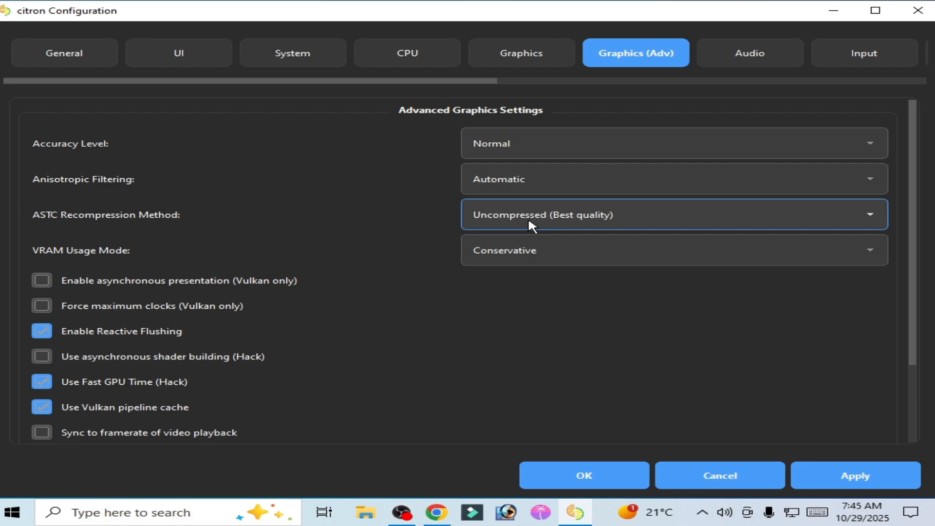
# Toggle the Use Vulkan pipeline cache option in advanced graphics.
pyautogui.scroll(-3)
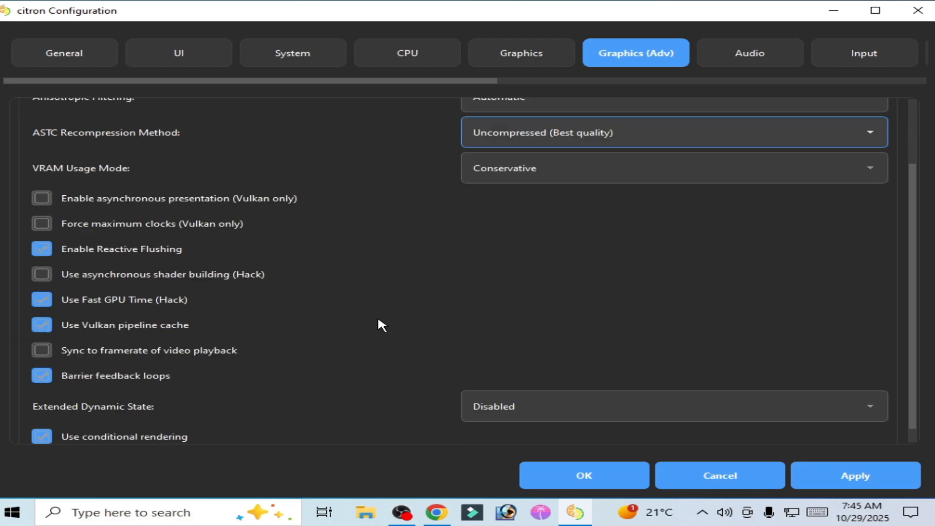
pyautogui.scroll(-3)
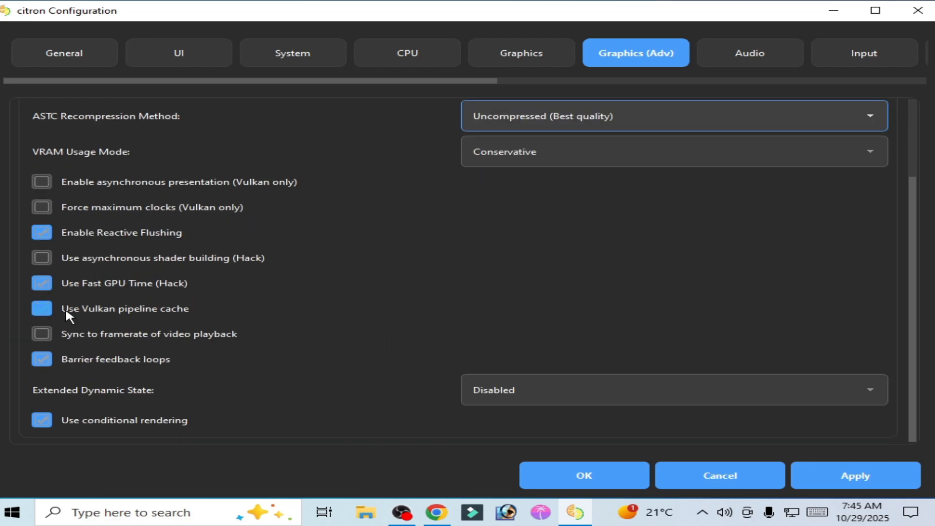
pyautogui.click(42, 308)
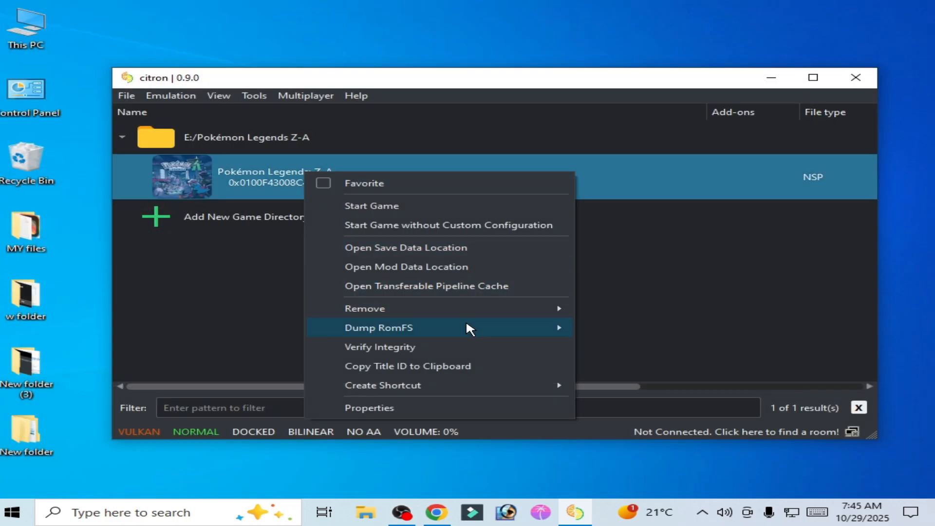
# Delete all transferable shader caches for Pokémon Legends: Z-A, confirming with Yes.
pyautogui.click(126, 95)
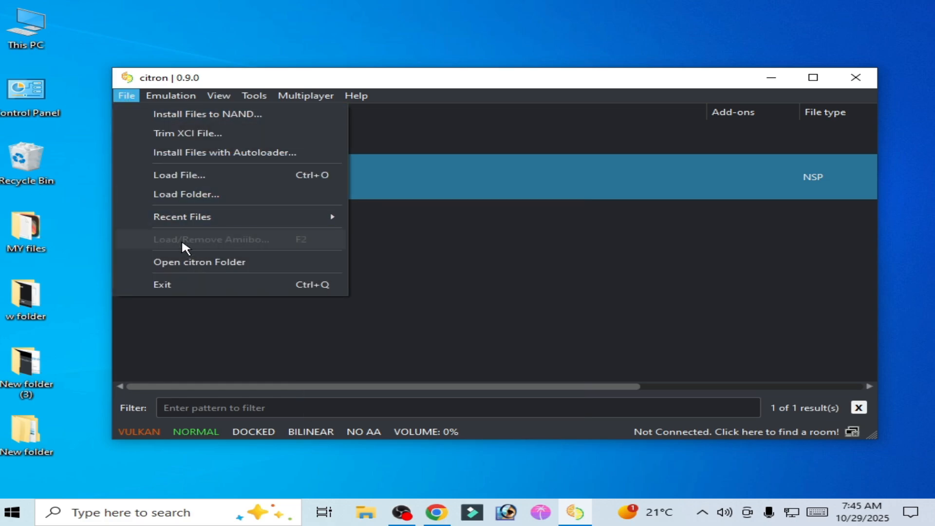
pyautogui.click(199, 261)
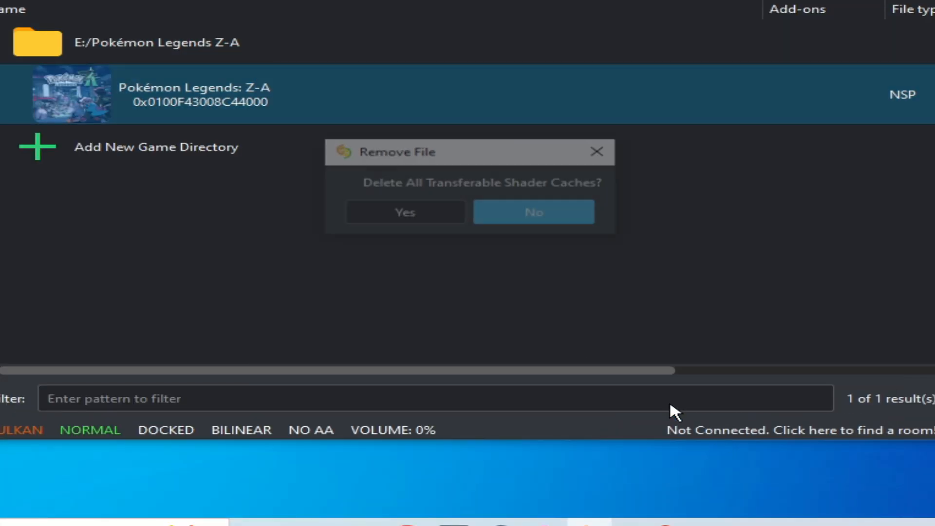
pyautogui.click(532, 211)
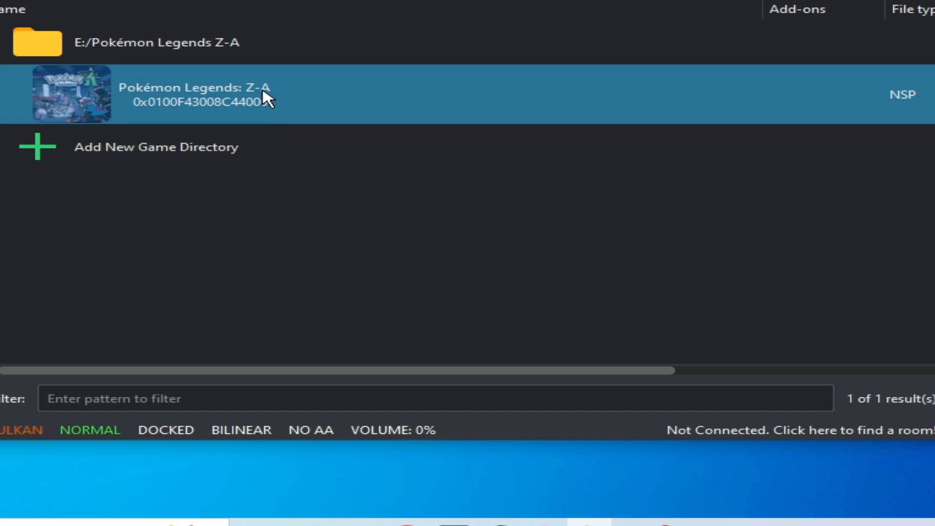
pyautogui.moveTo(261, 225)
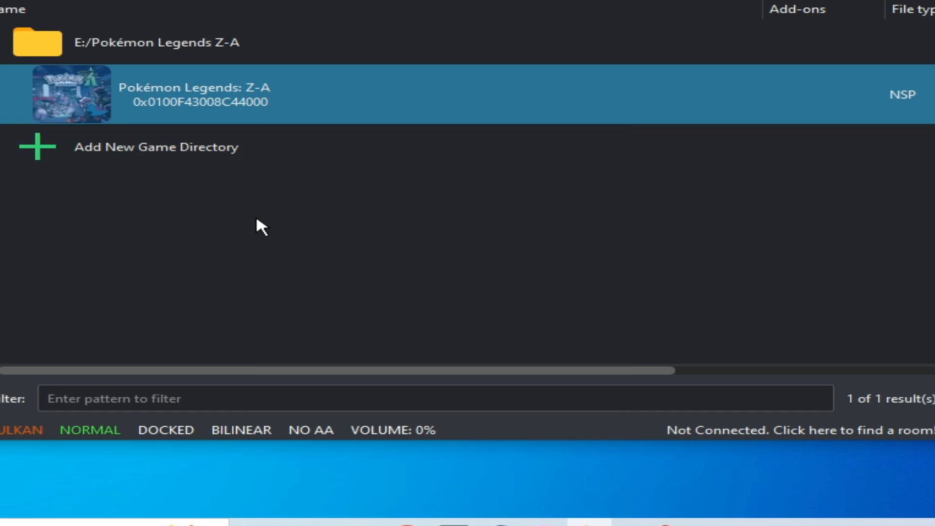
pyautogui.moveTo(270, 231)
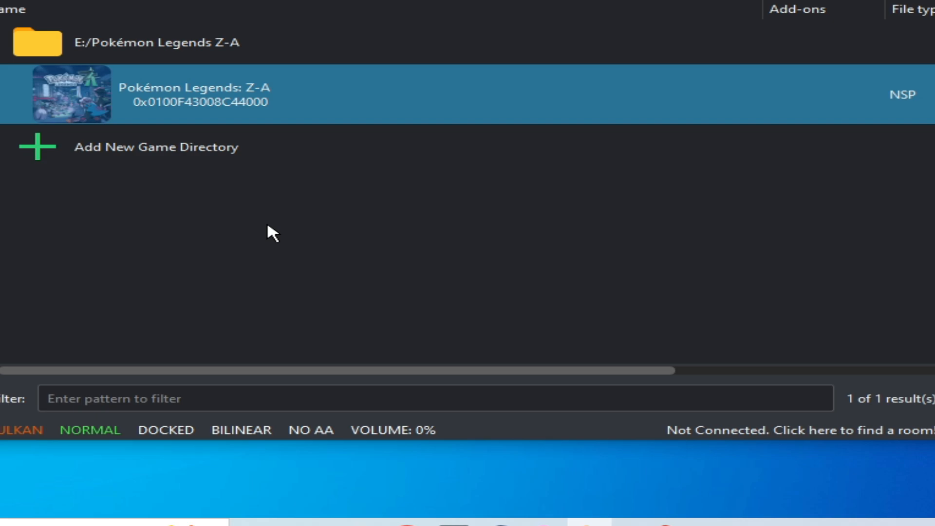
pyautogui.moveTo(311, 256)
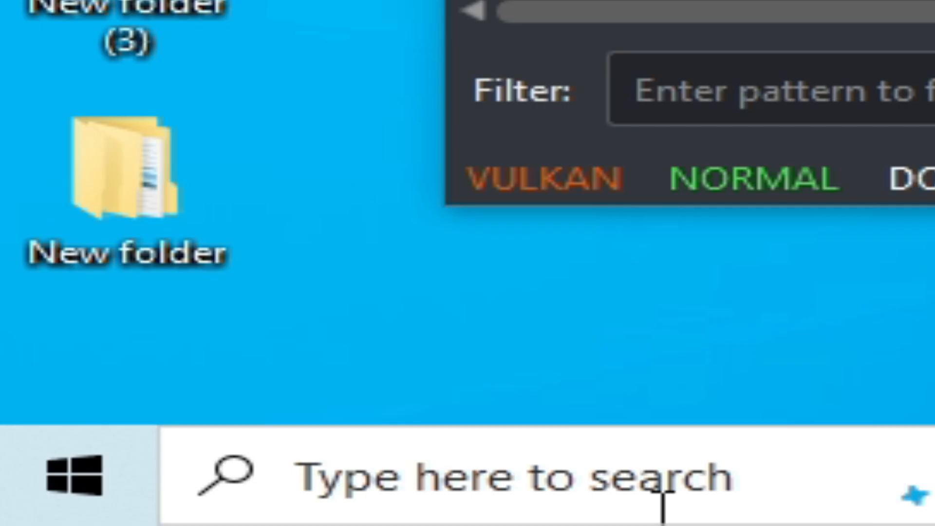
# Open Device Manager and view the NVIDIA GeForce GTX 970's Driver details (version 32.0.15.8157).
pyautogui.write('device Manager')
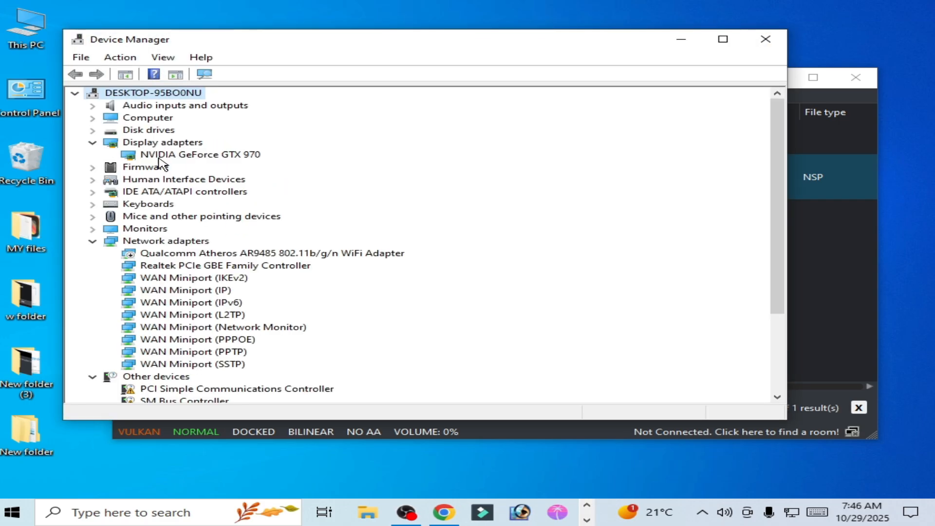
pyautogui.rightClick(200, 153)
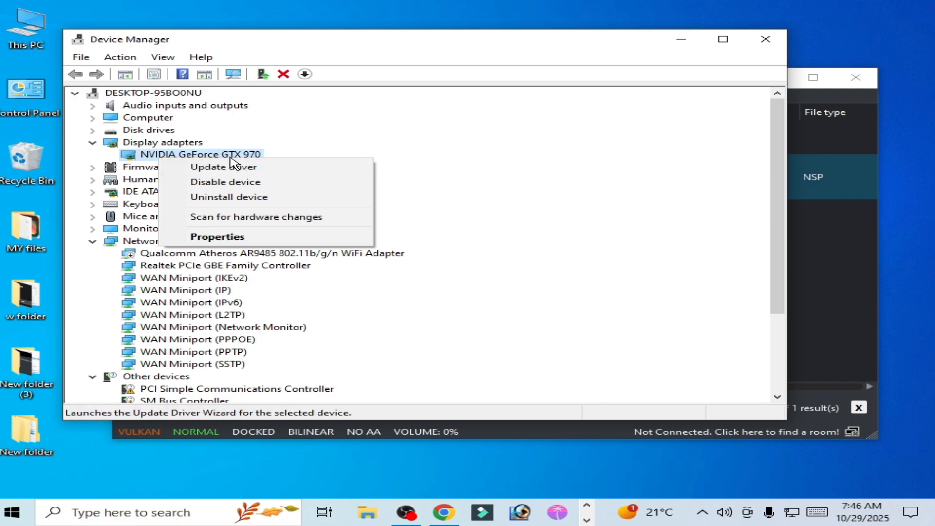
pyautogui.click(217, 237)
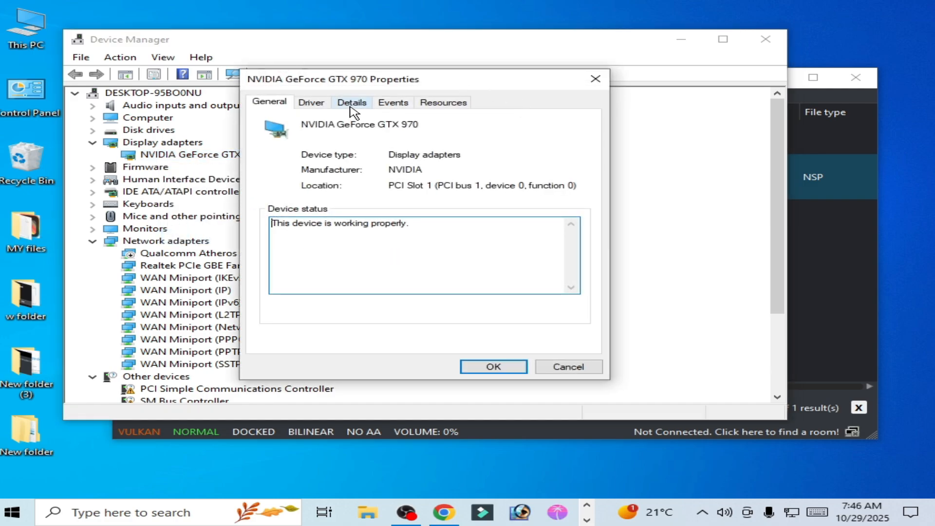
pyautogui.click(310, 102)
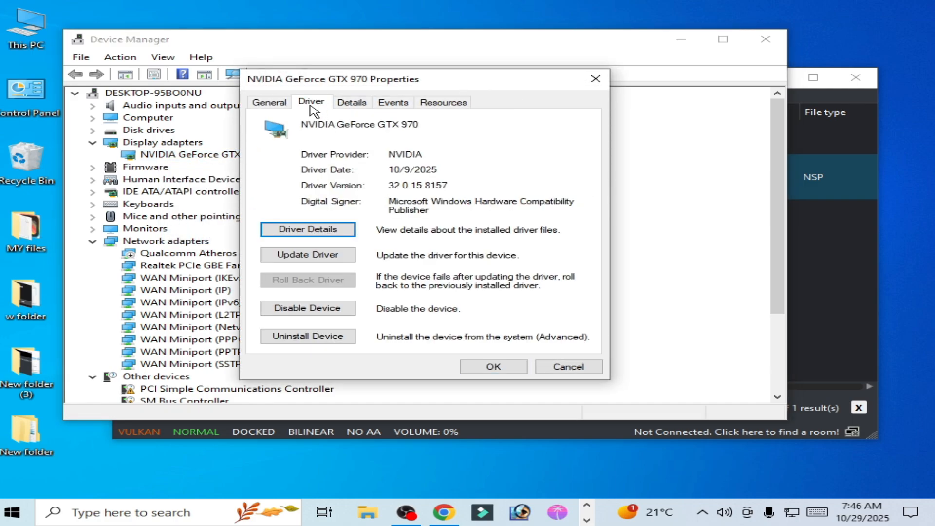
pyautogui.moveTo(370, 191)
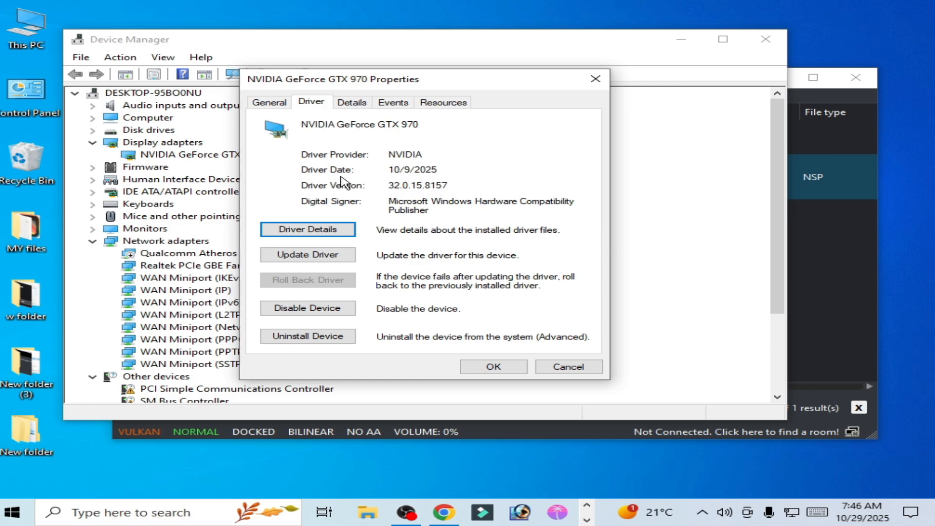
pyautogui.moveTo(423, 190)
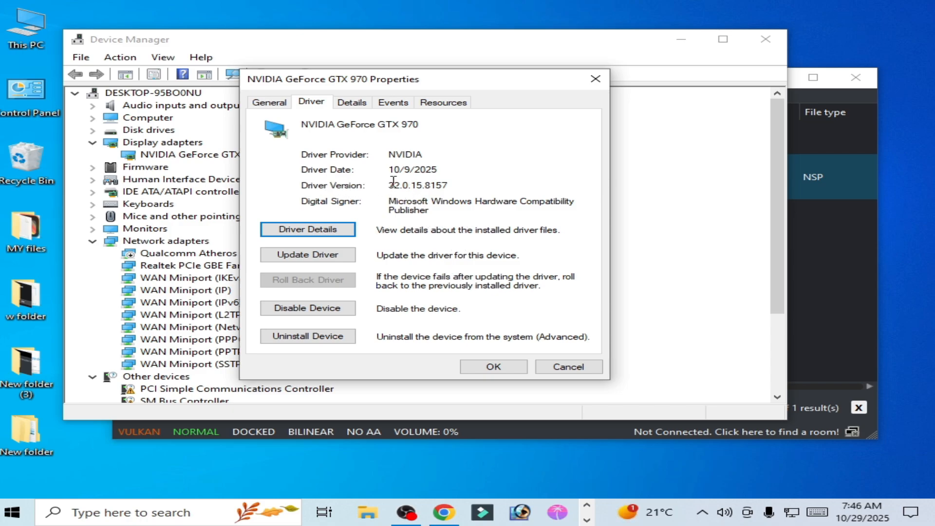
pyautogui.moveTo(427, 213)
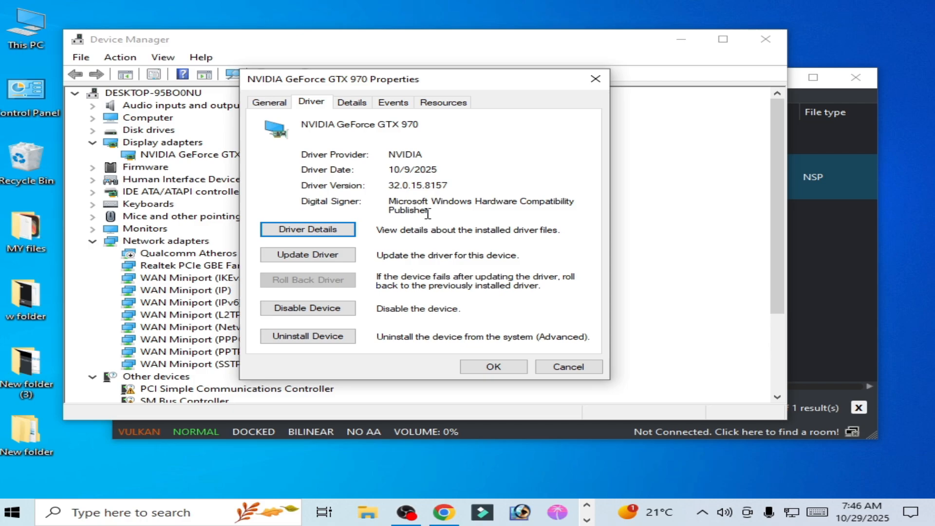
pyautogui.moveTo(441, 193)
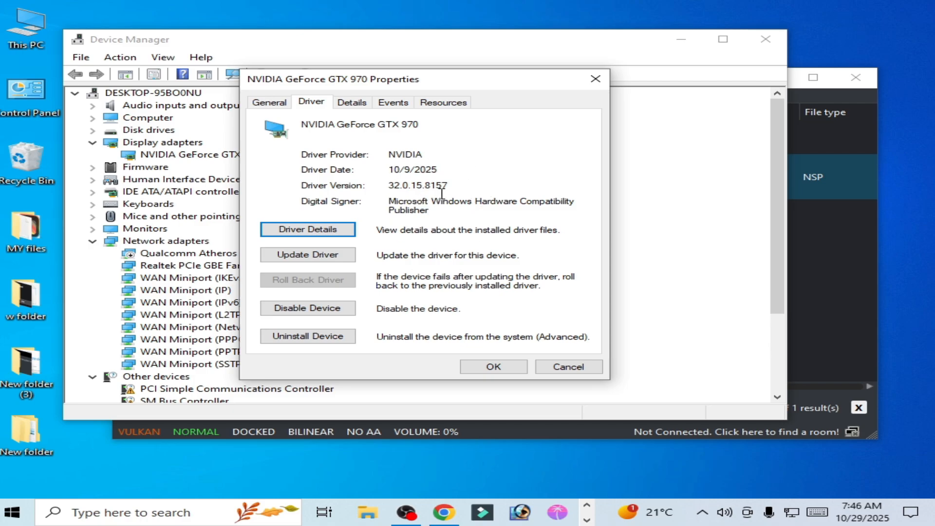
pyautogui.moveTo(437, 210)
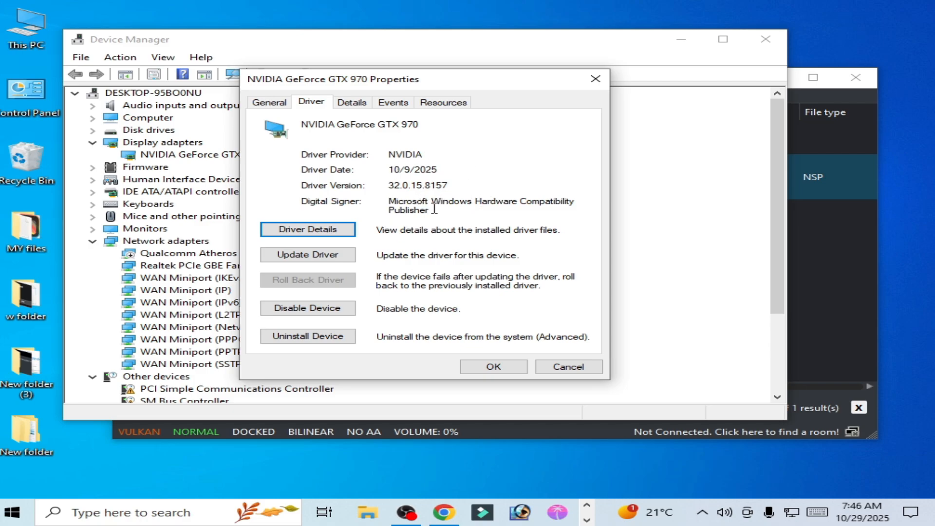
pyautogui.moveTo(322, 286)
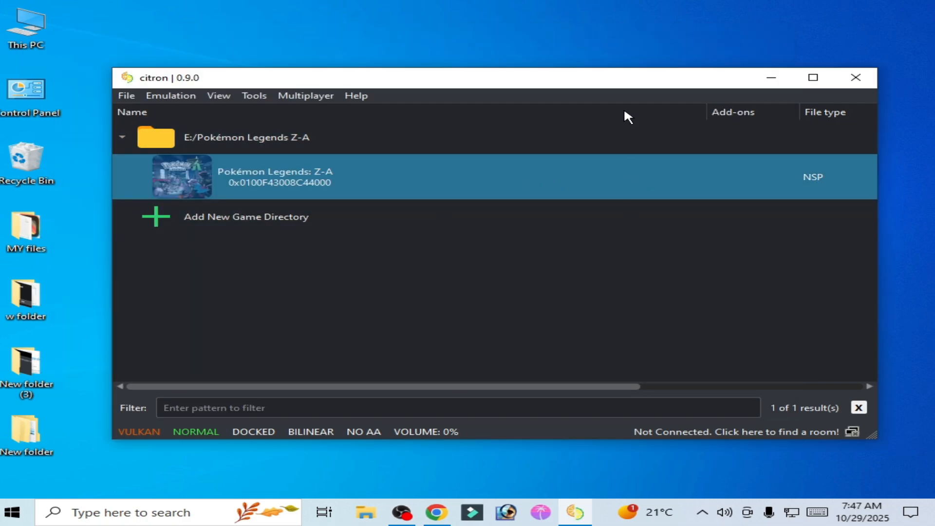
# From the desktop, open Display settings > Graphics settings and browse for an app to add.
pyautogui.rightClick(627, 116)
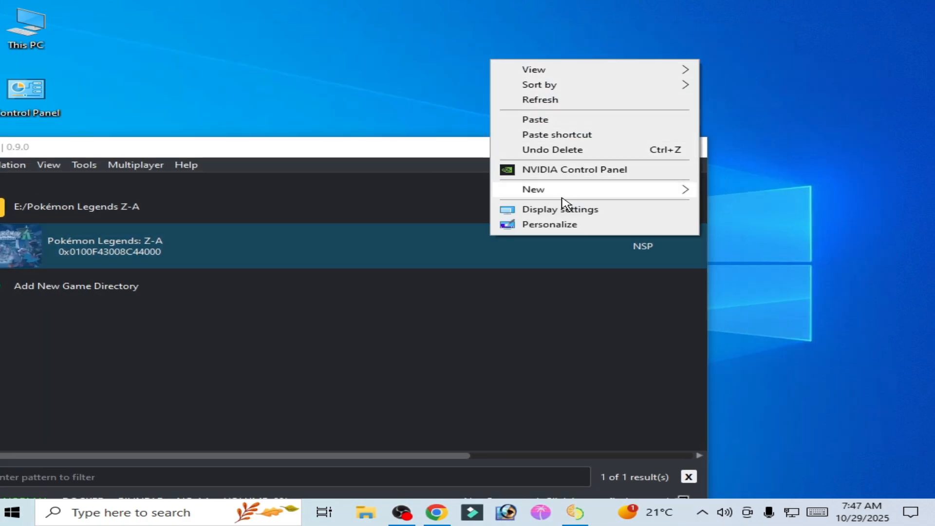
pyautogui.click(558, 209)
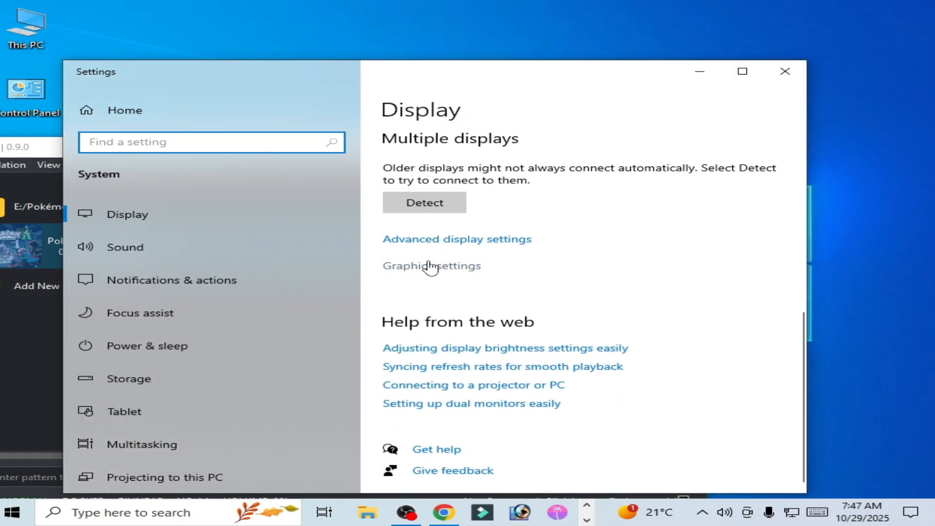
pyautogui.click(431, 265)
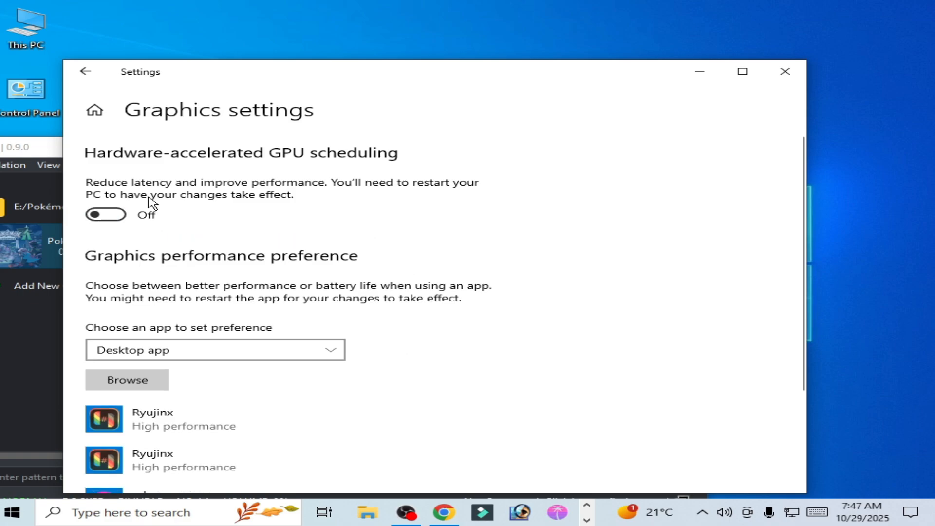
pyautogui.scroll(-3)
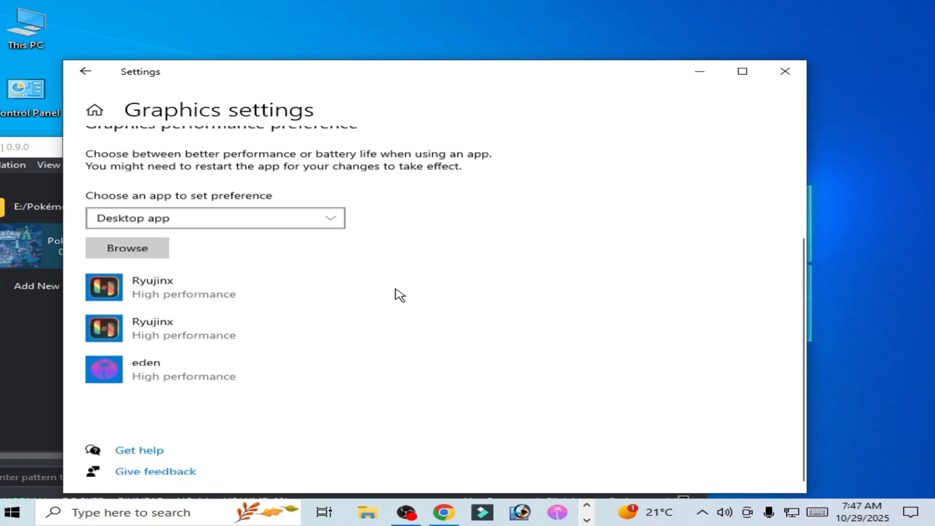
pyautogui.click(127, 248)
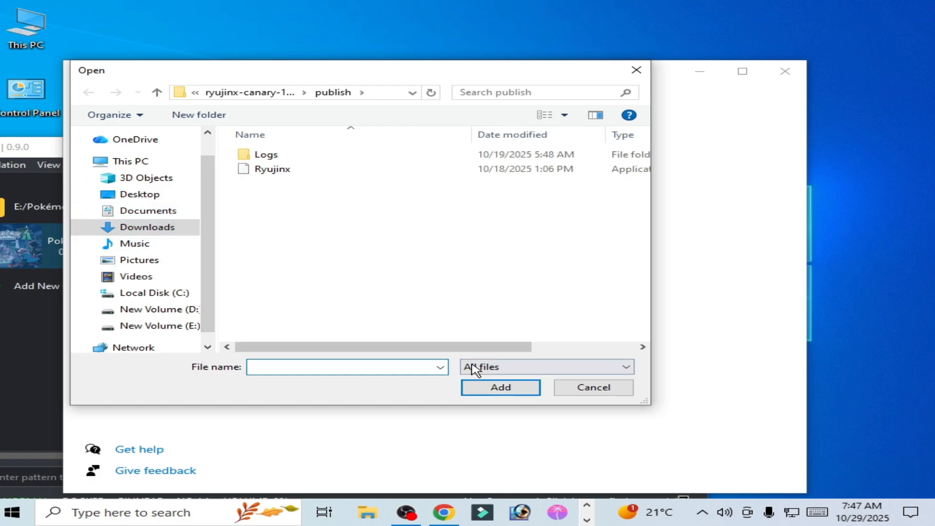
# Locate citron.exe via its desktop shortcut, add it to the list and open its graphics preference options.
pyautogui.click(140, 194)
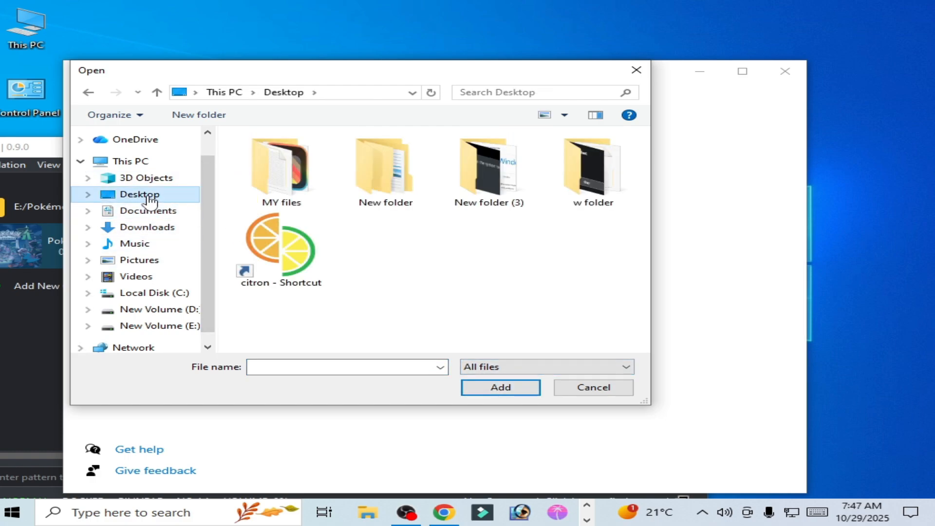
pyautogui.rightClick(277, 244)
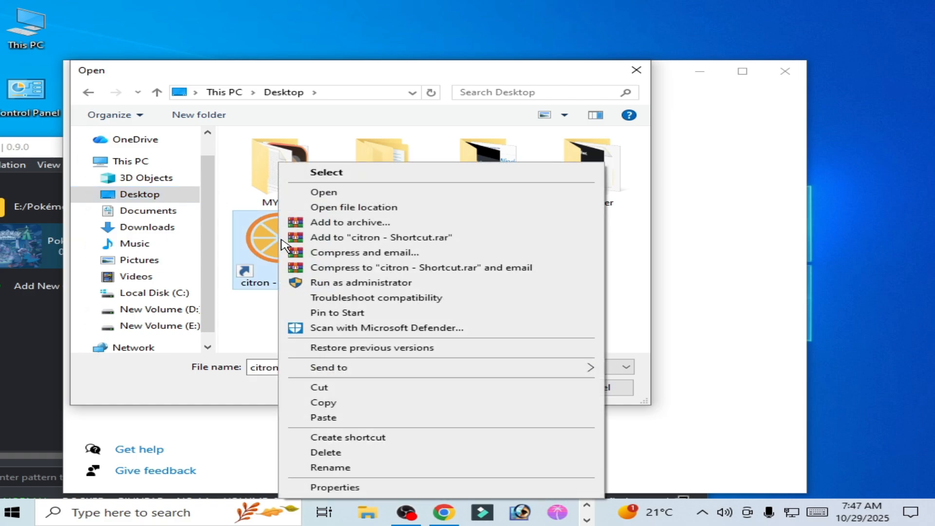
pyautogui.click(323, 192)
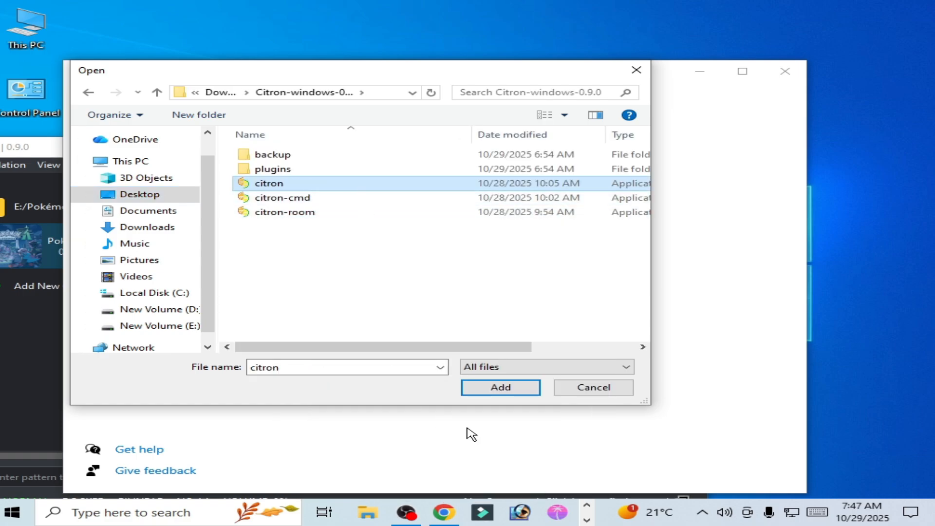
pyautogui.click(500, 386)
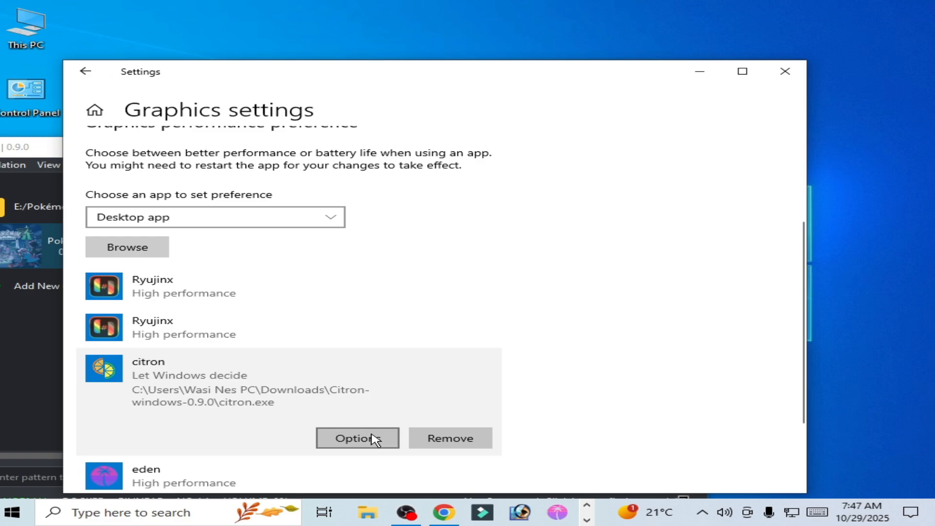
pyautogui.click(357, 437)
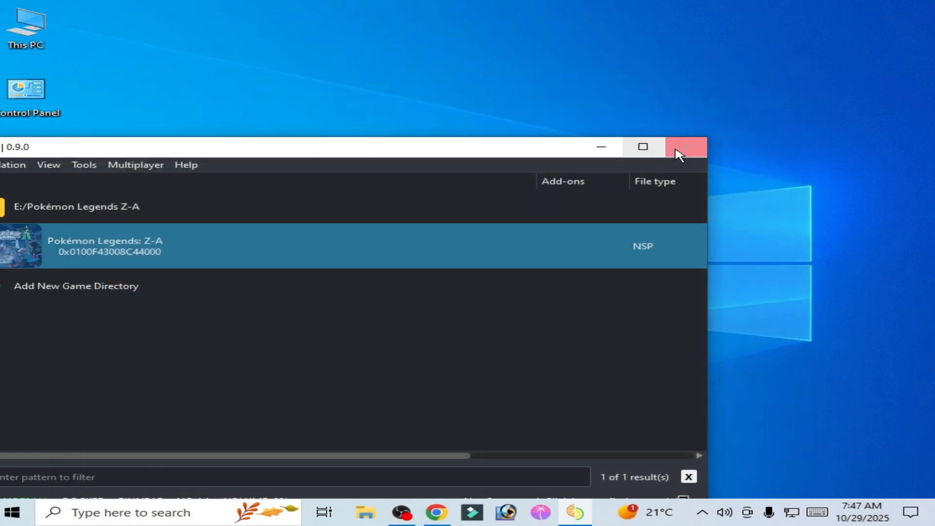
# Close citron and relaunch it from its desktop shortcut so the game list reopens.
pyautogui.click(686, 147)
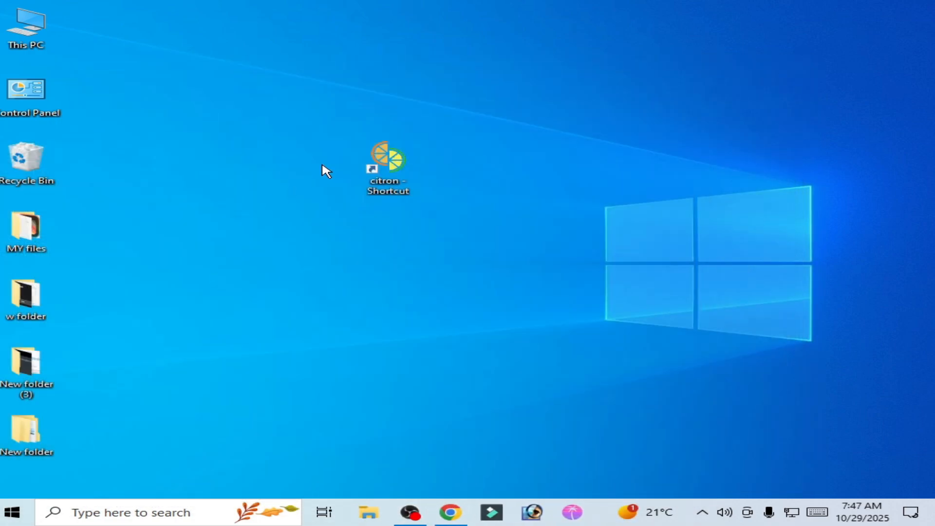
pyautogui.click(386, 160)
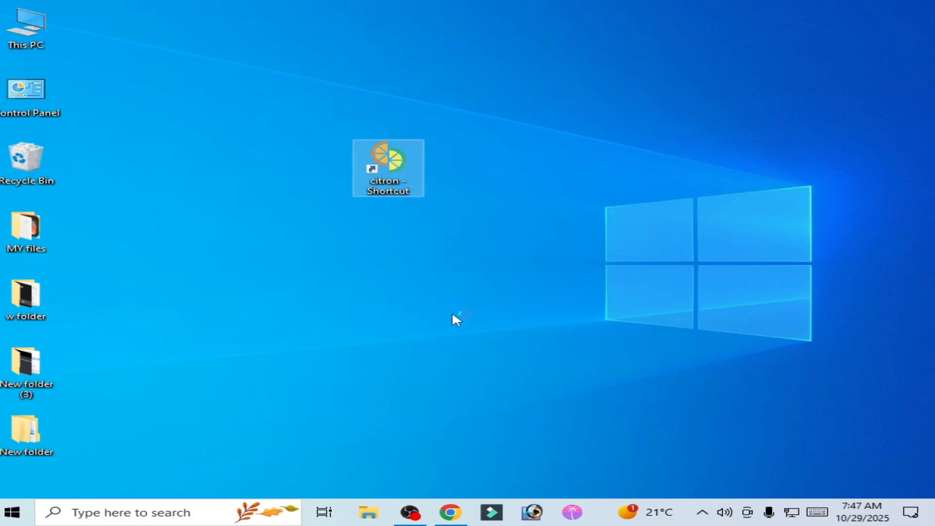
pyautogui.doubleClick(387, 166)
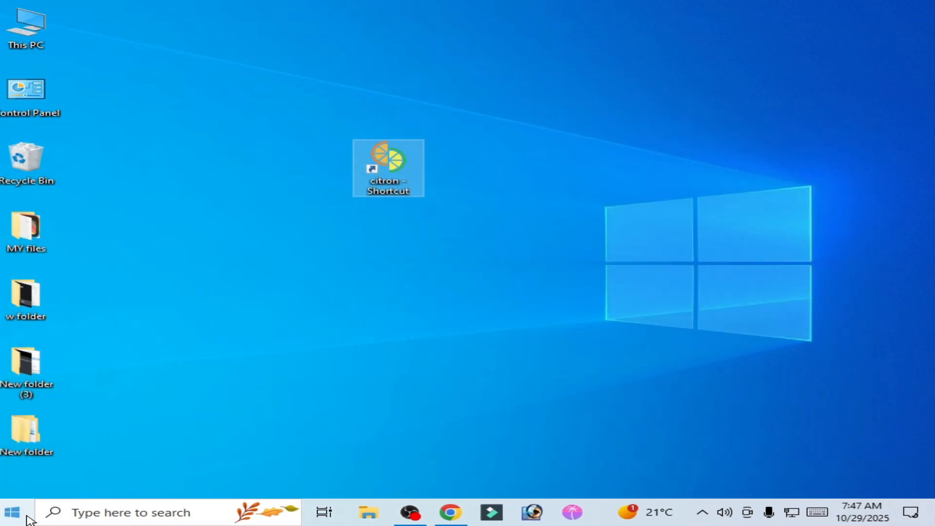
pyautogui.click(10, 511)
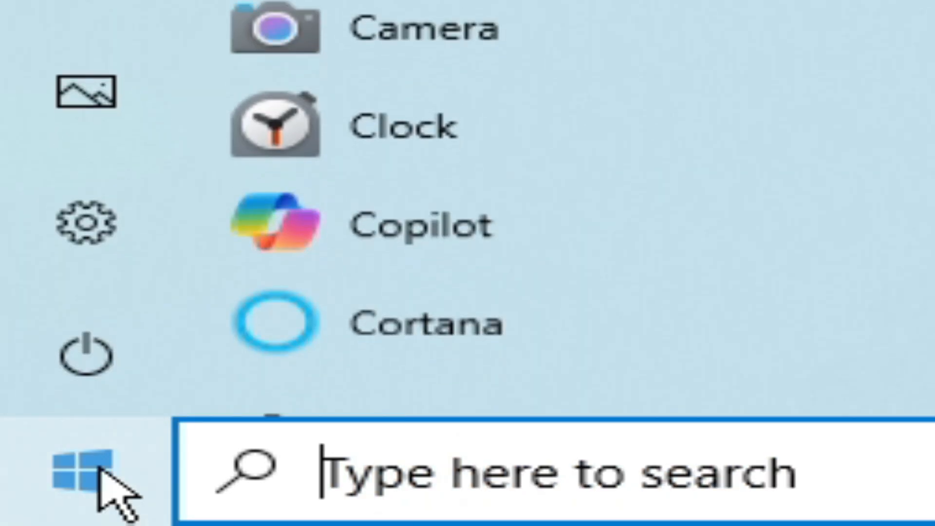
pyautogui.click(84, 354)
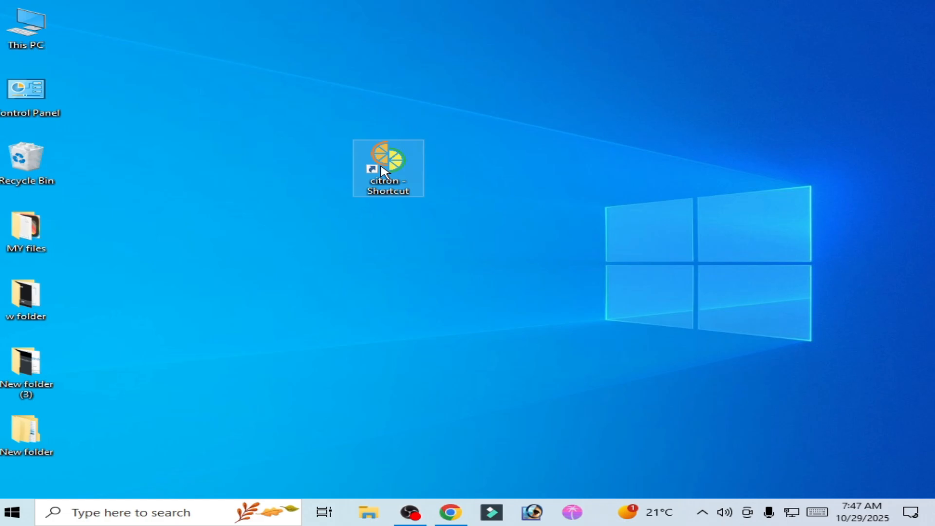
pyautogui.doubleClick(387, 159)
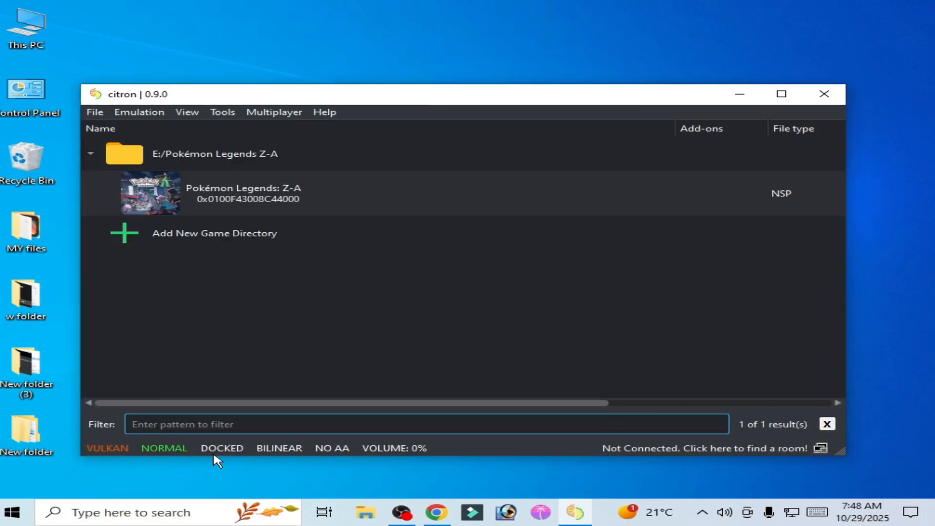
# Browse the Remove options for Pokémon Legends: Z-A, then move to the Windows search box.
pyautogui.click(242, 193)
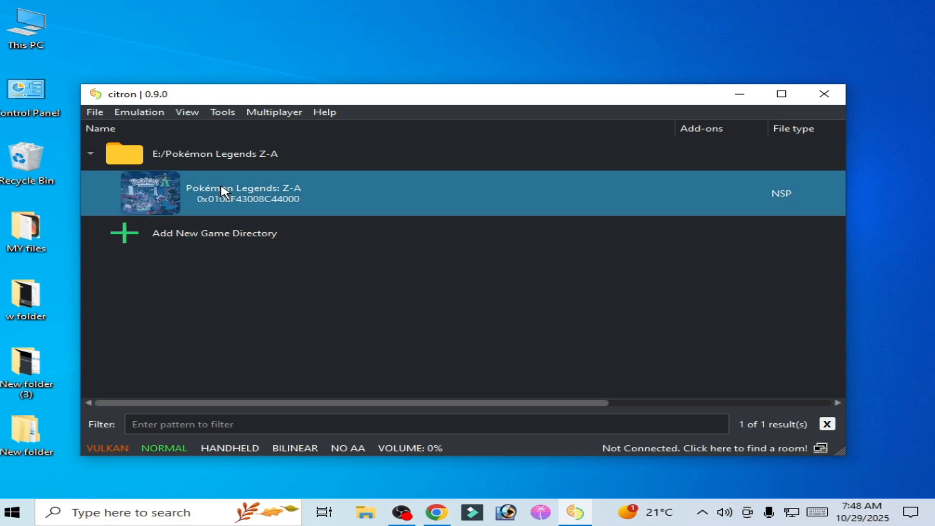
pyautogui.rightClick(224, 191)
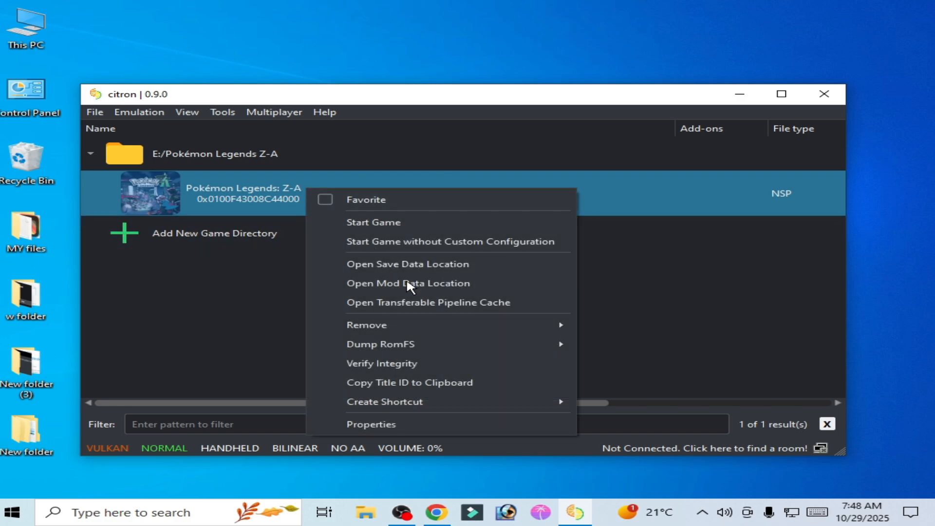
pyautogui.moveTo(367, 325)
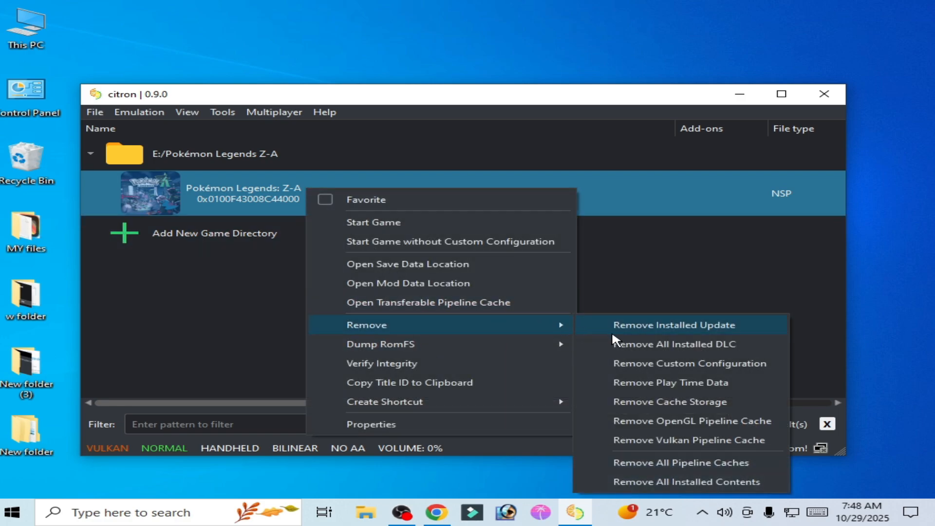
pyautogui.moveTo(677, 381)
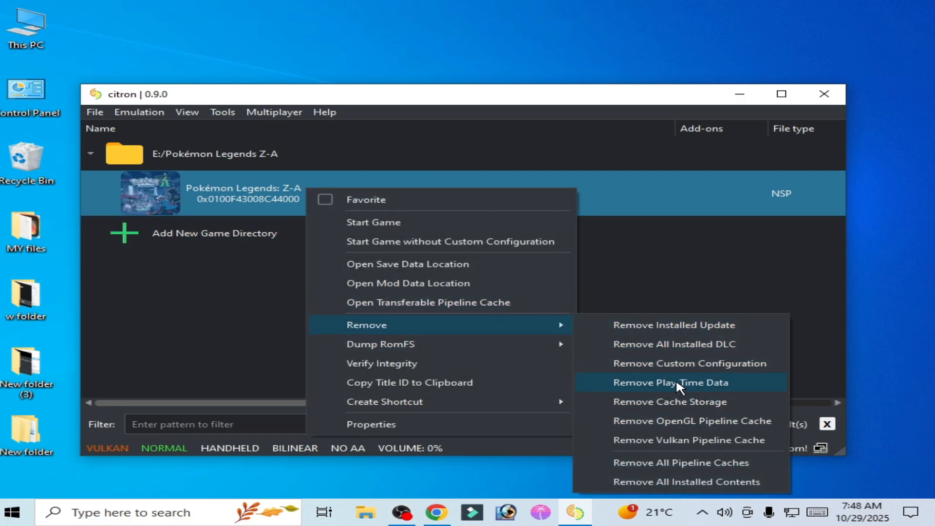
pyautogui.click(674, 382)
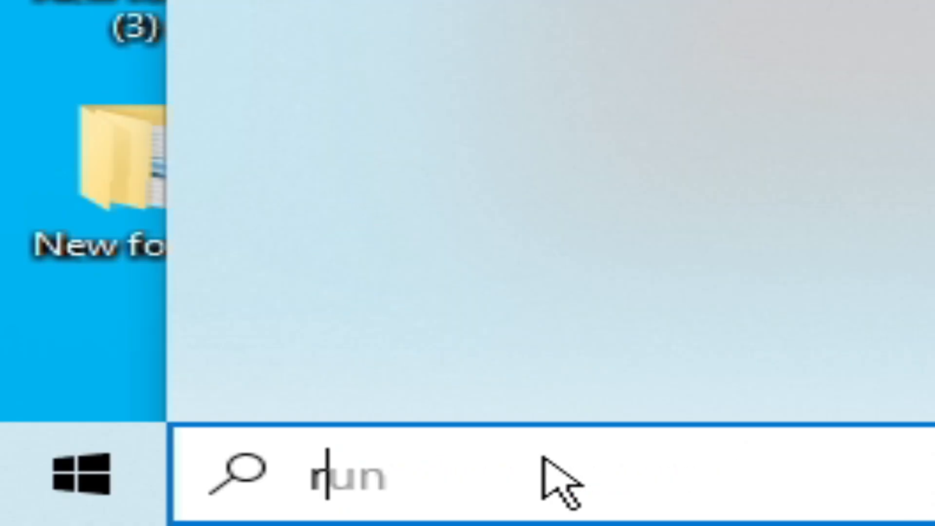
# Run %localappdata%\Temp, select all contents and delete them, skipping the in-use file.
pyautogui.write('run')
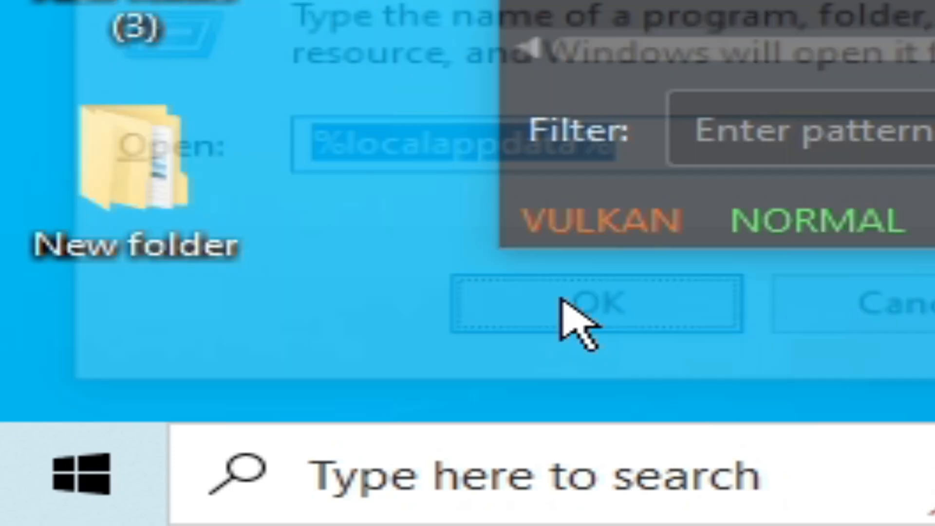
pyautogui.click(590, 304)
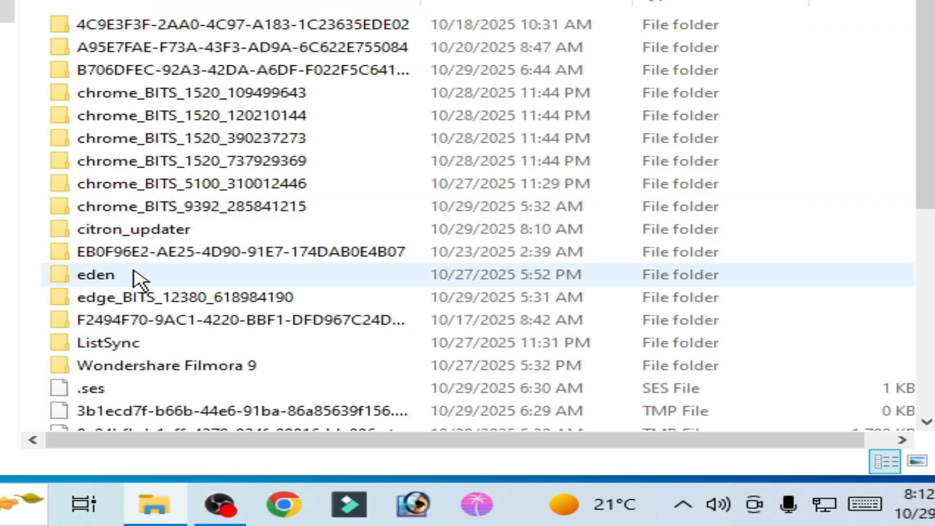
pyautogui.click(191, 184)
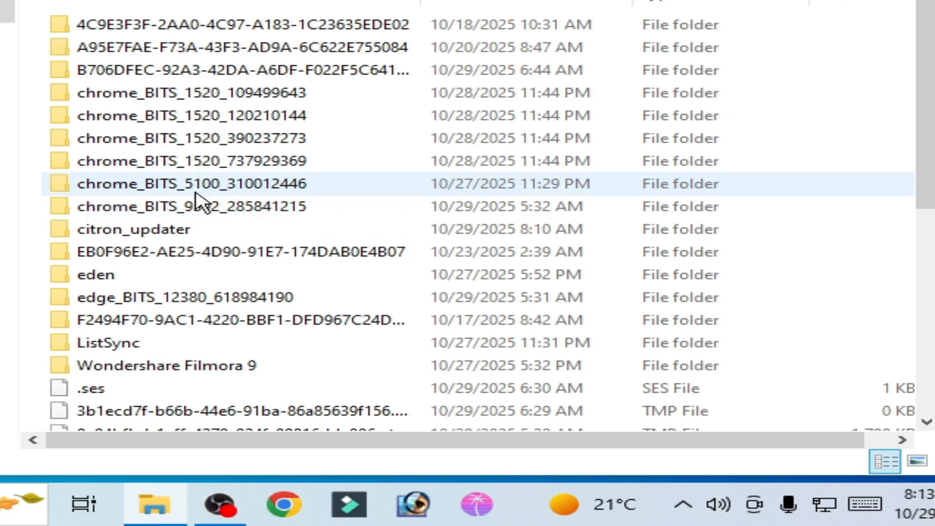
pyautogui.rightClick(132, 229)
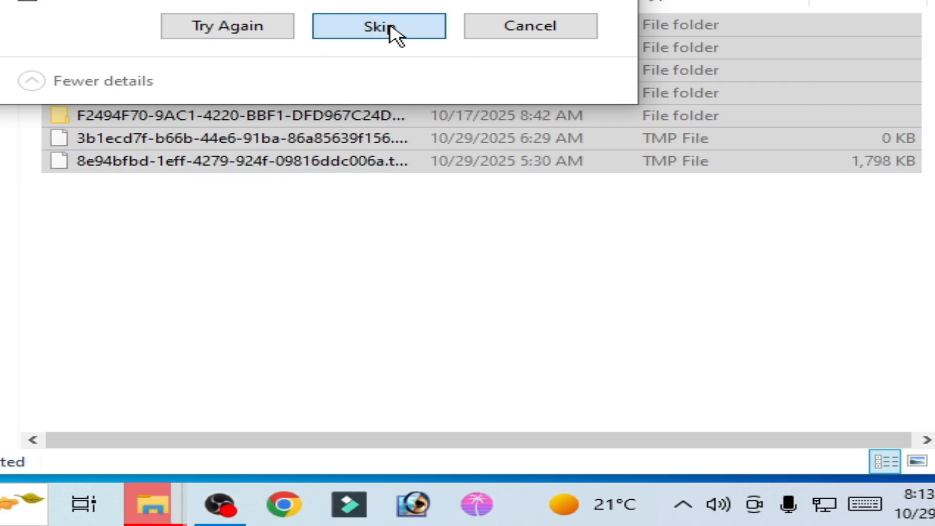
pyautogui.click(379, 26)
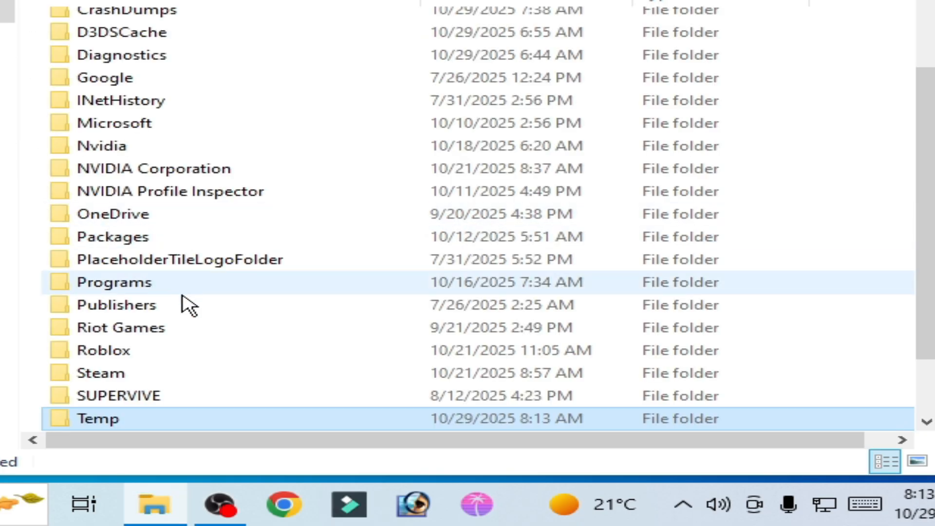
# Finish clearing the remaining cache items, skipping in-use ones, and return to the citron desktop shortcut.
pyautogui.click(101, 145)
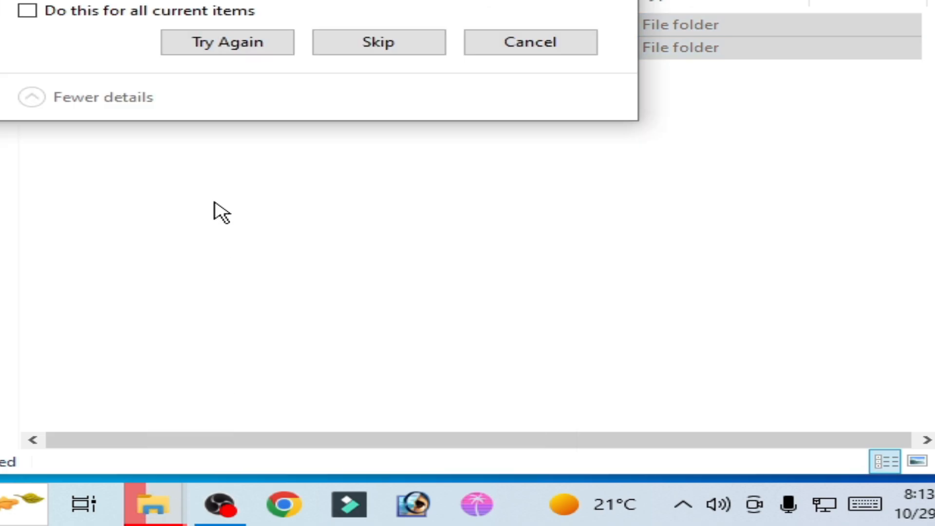
pyautogui.click(227, 42)
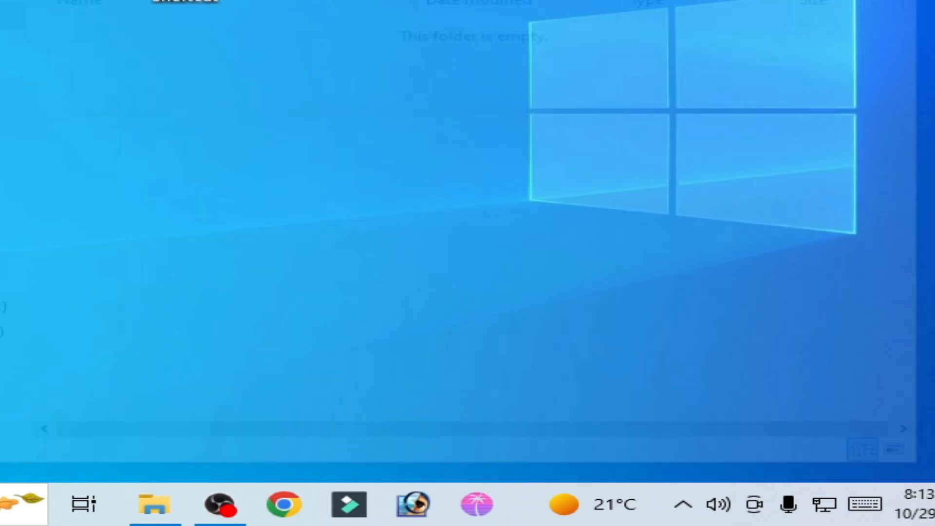
pyautogui.rightClick(392, 166)
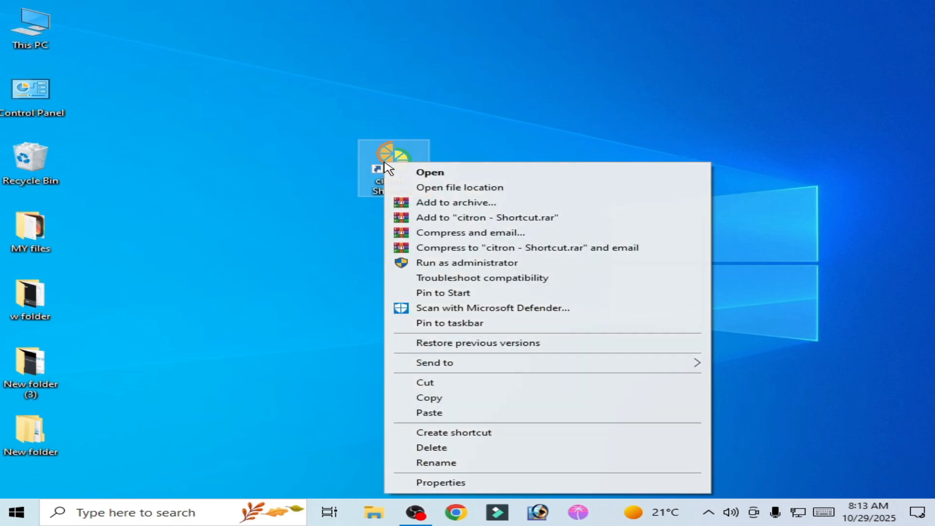
# Browse citron's user data folder (cache, shader folders) in File Explorer and return to citron.
pyautogui.click(429, 172)
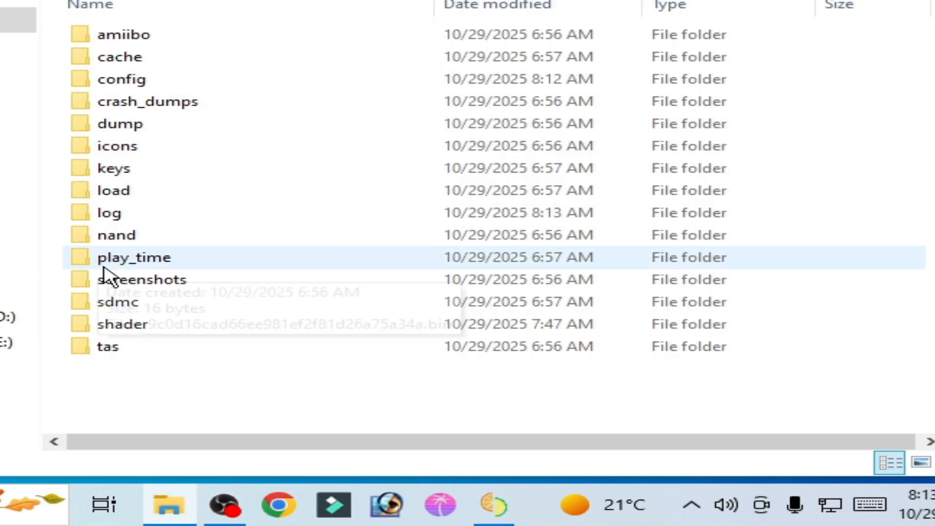
pyautogui.rightClick(123, 323)
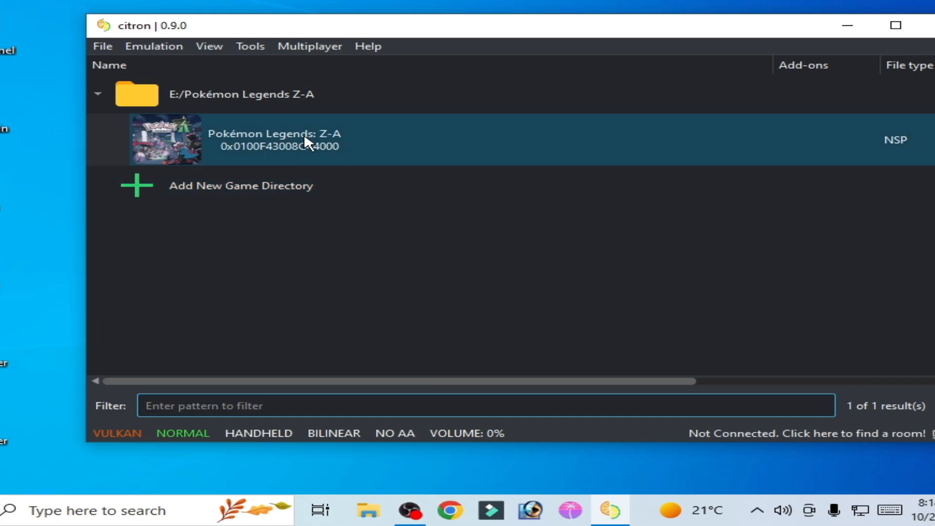
# Remove all pipeline caches for Pokémon Legends: Z-A and dismiss the 'no shader cache' notice.
pyautogui.rightClick(275, 139)
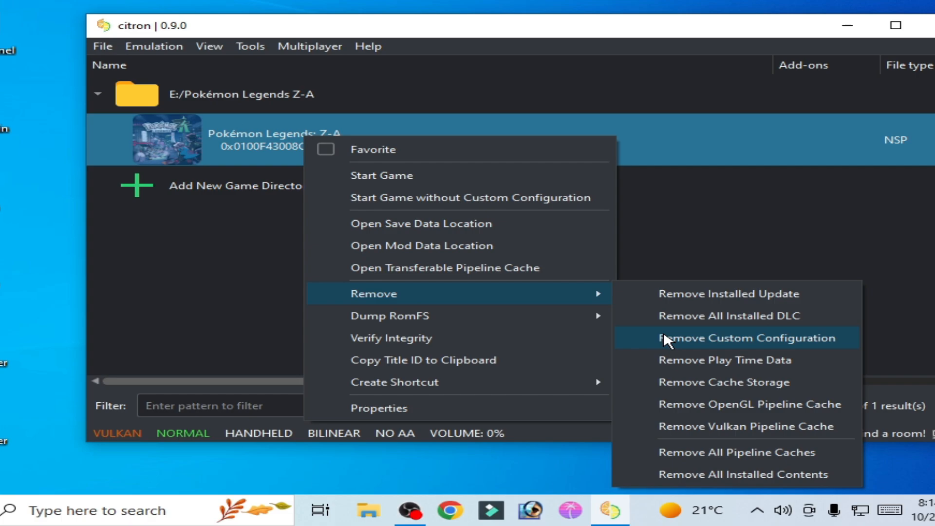
pyautogui.click(721, 382)
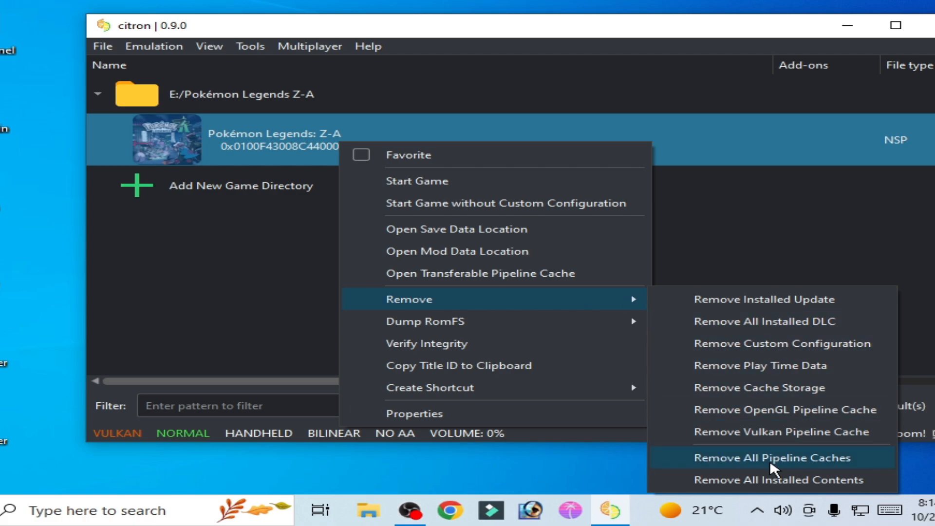
pyautogui.click(771, 458)
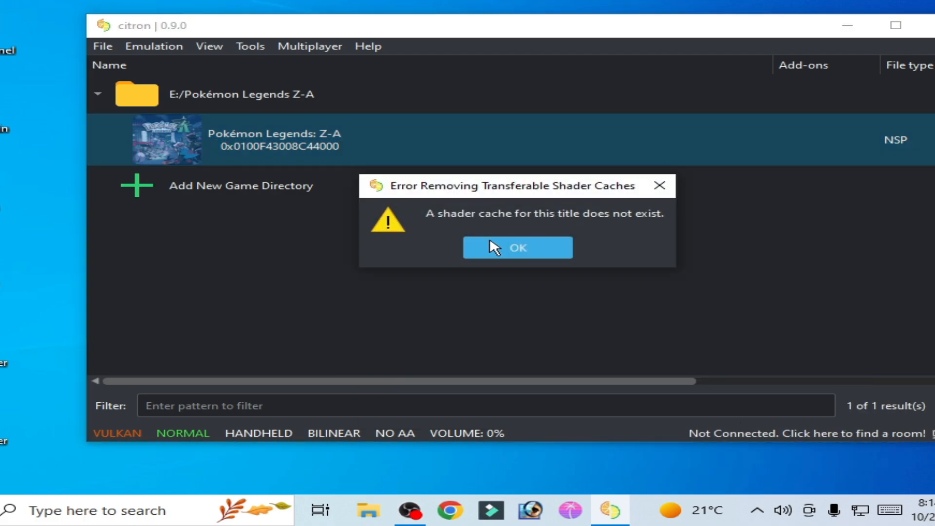
pyautogui.click(517, 248)
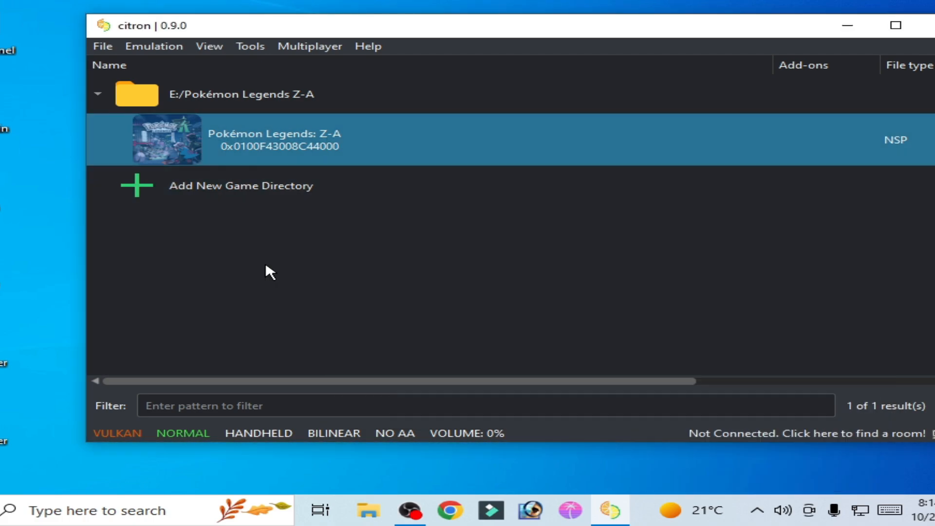